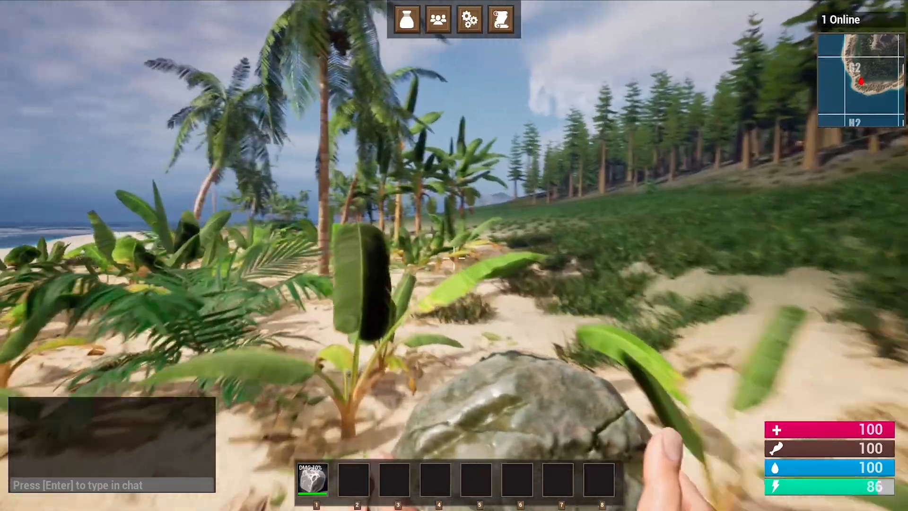
- Enter the Idle/Walk/Run state and list actions for the ThirdPersonBS Speed input
left_click(454, 258)
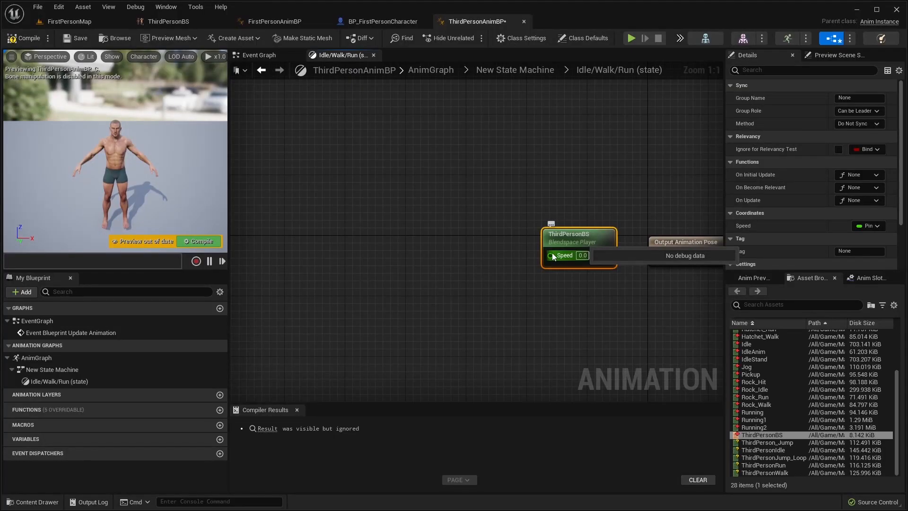
left_click_drag(550, 256, 562, 272)
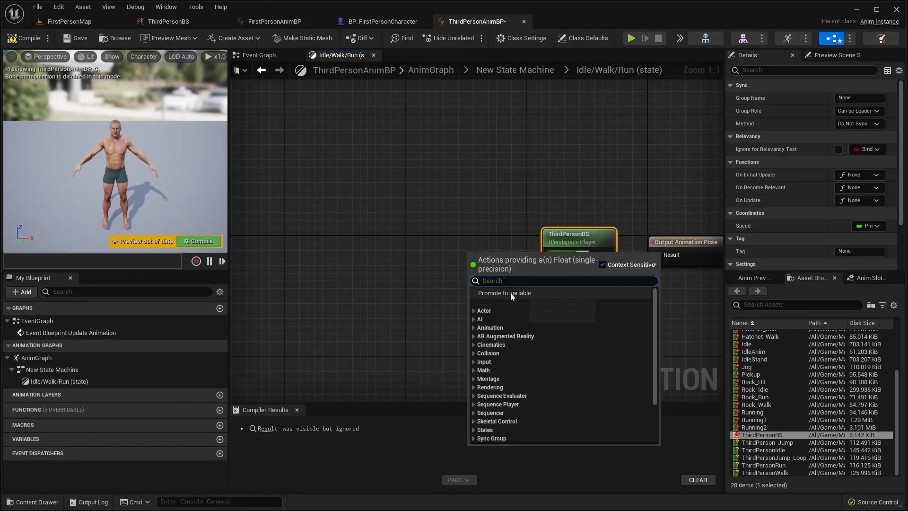
left_click(380, 22)
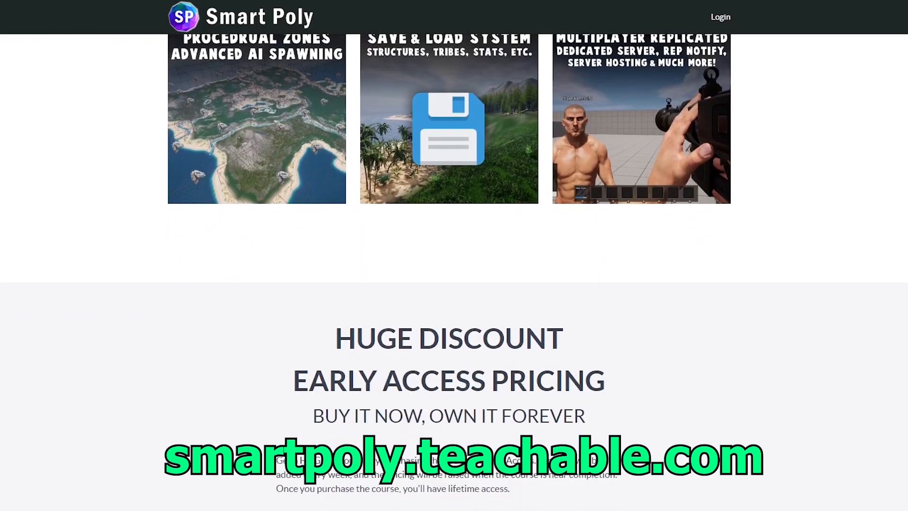
scroll("down", 3)
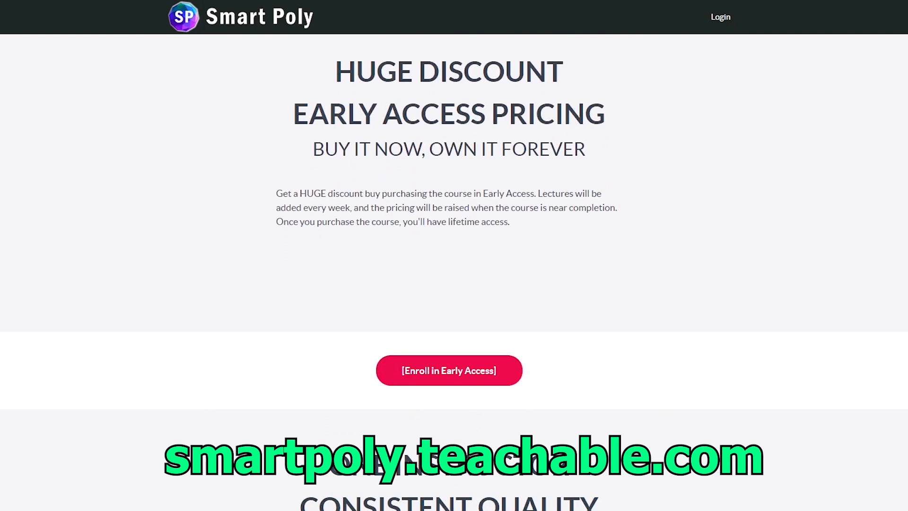
scroll("down", 3)
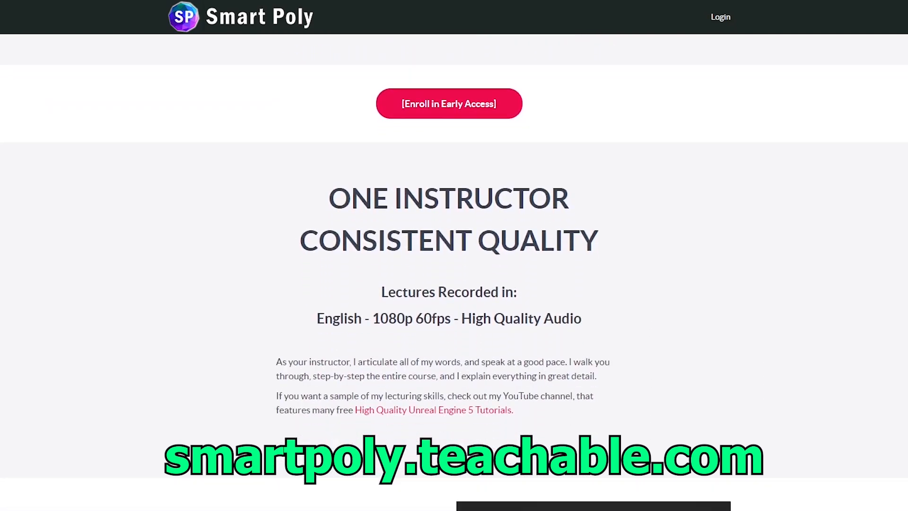
scroll("down", 3)
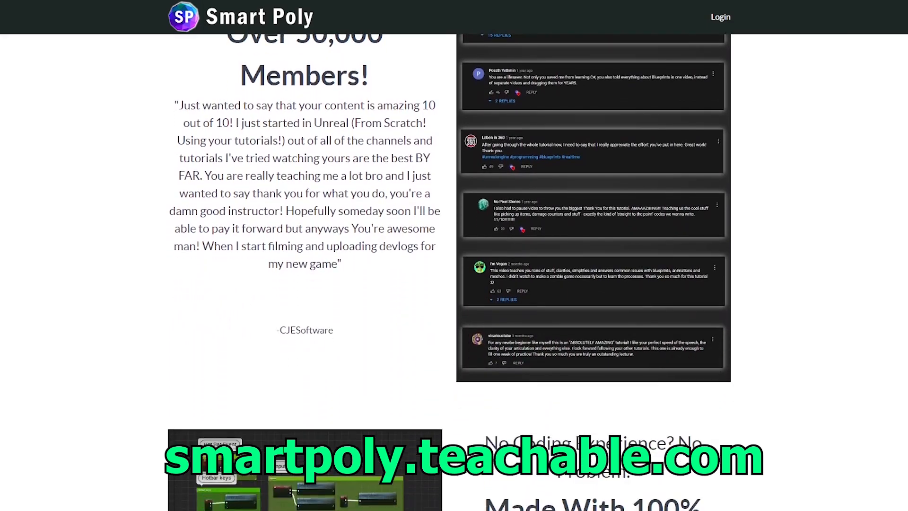
scroll("down", 3)
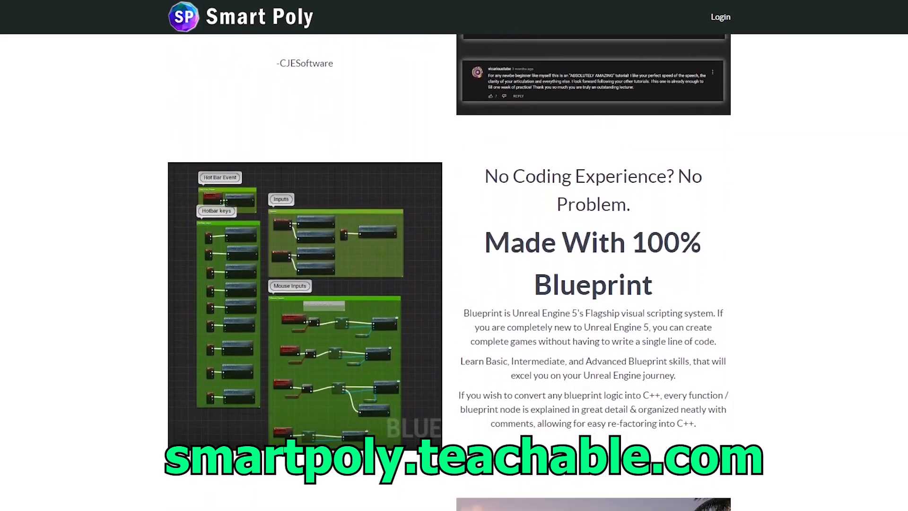
scroll("down", 3)
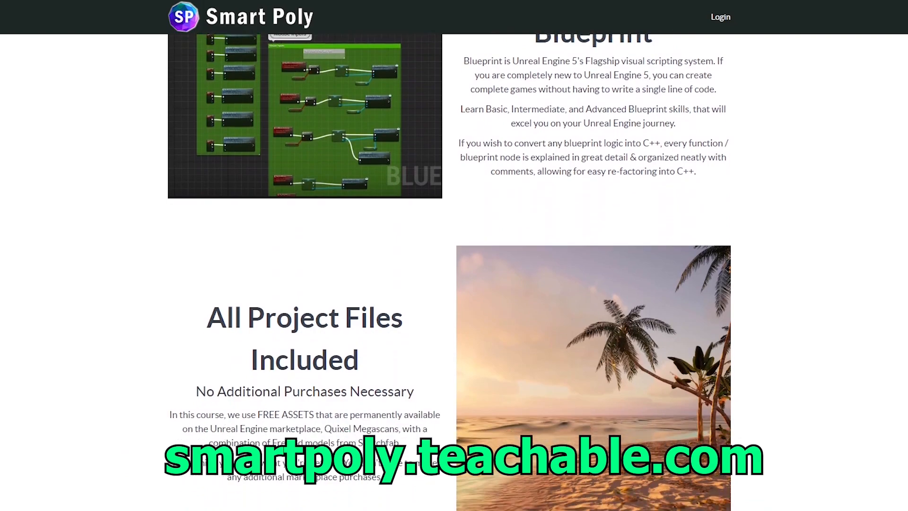
scroll("down", 3)
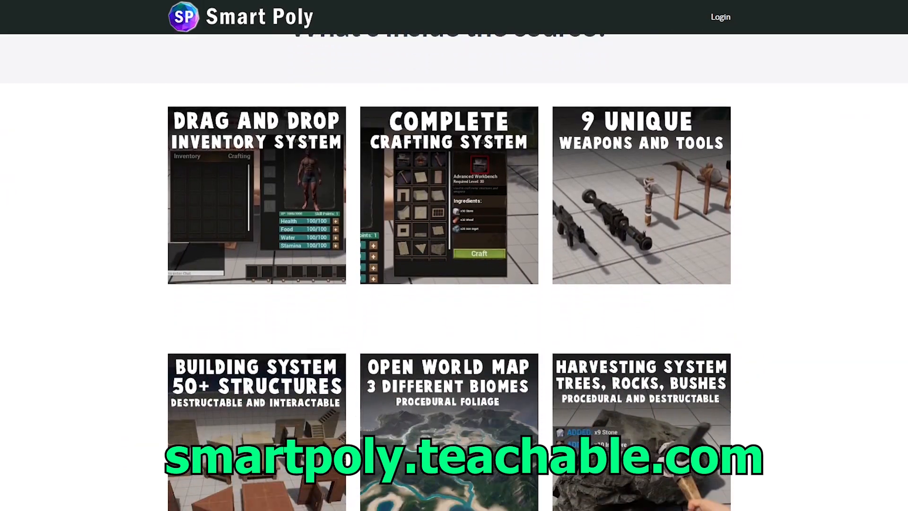
scroll("down", 3)
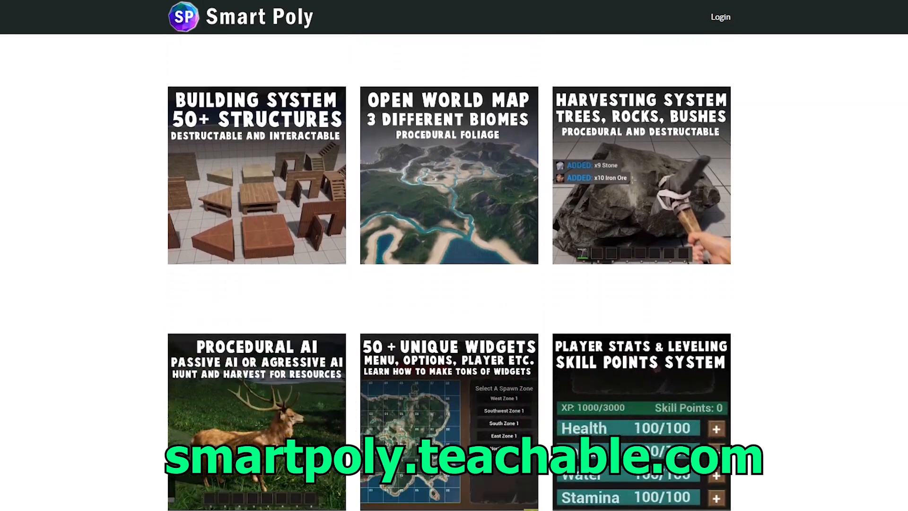
scroll("down", 3)
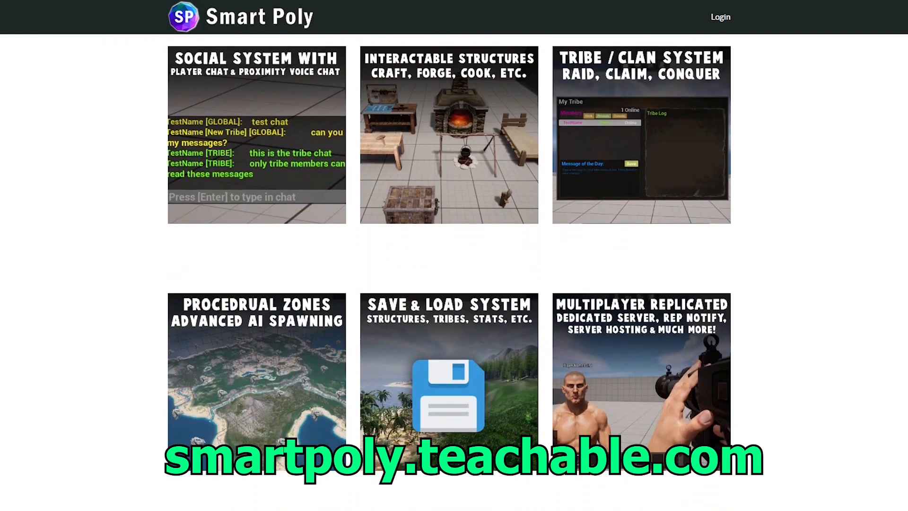
scroll("down", 3)
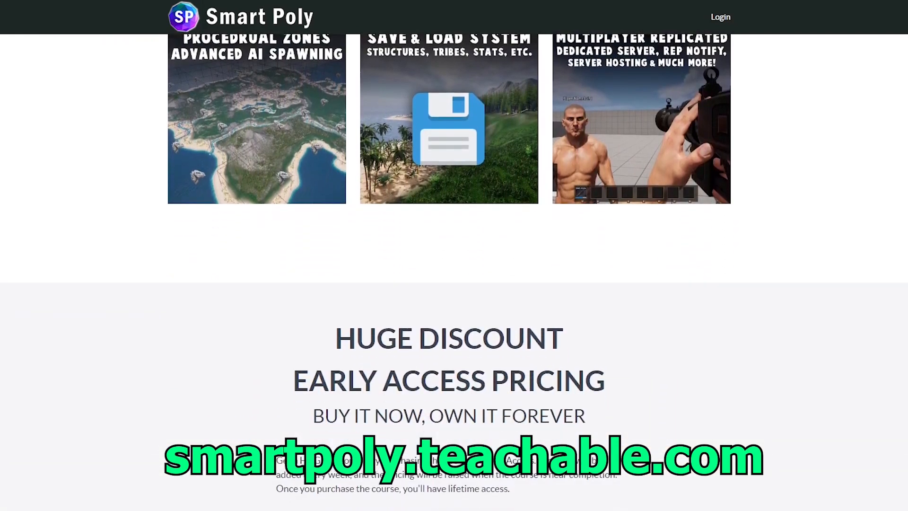
scroll("down", 3)
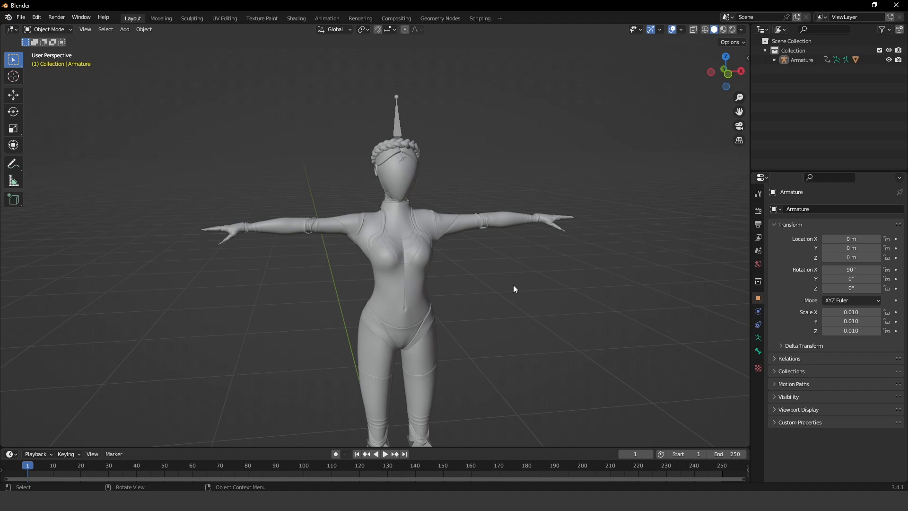
mouse_move(506, 241)
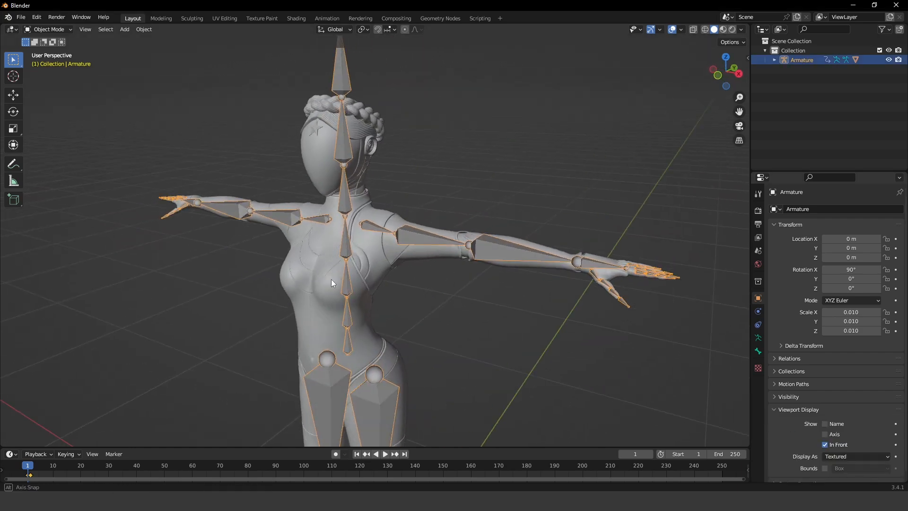
- Orbit the viewport to face the character with its armature shown in front
left_click_drag(330, 283, 517, 266)
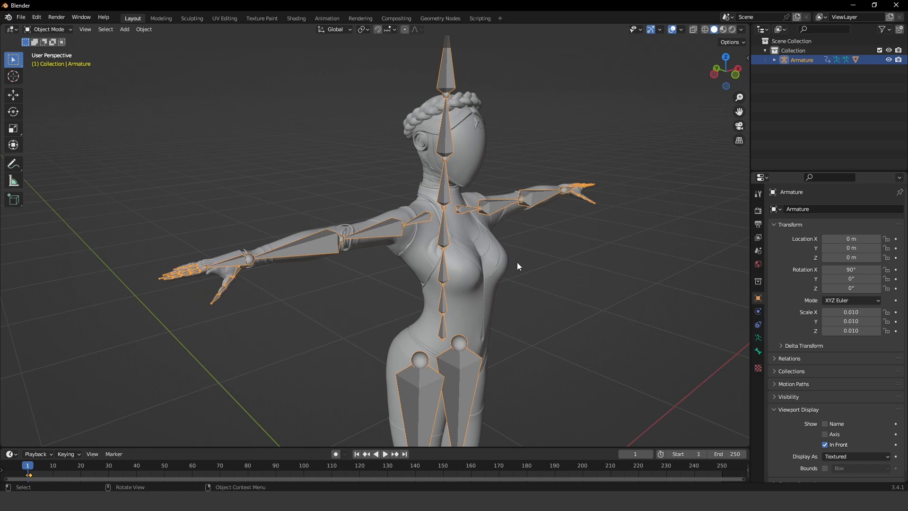
mouse_move(520, 265)
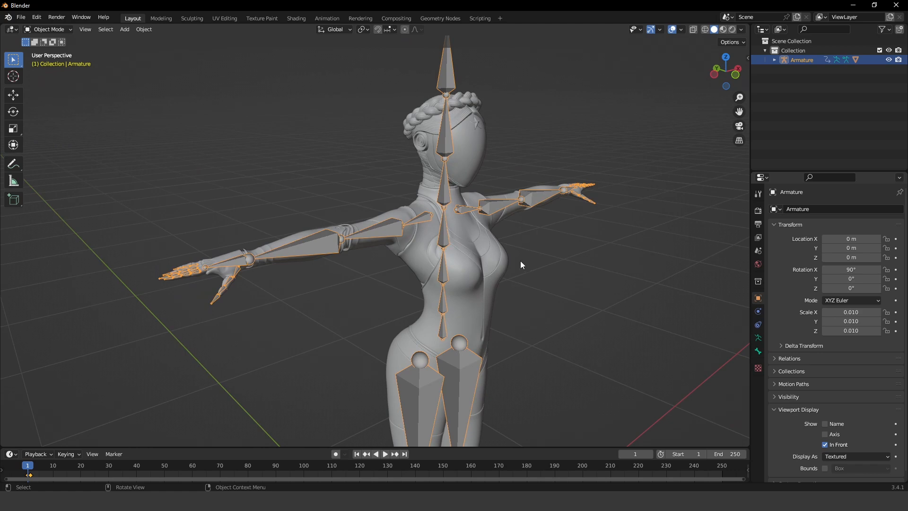
left_click_drag(521, 264, 380, 258)
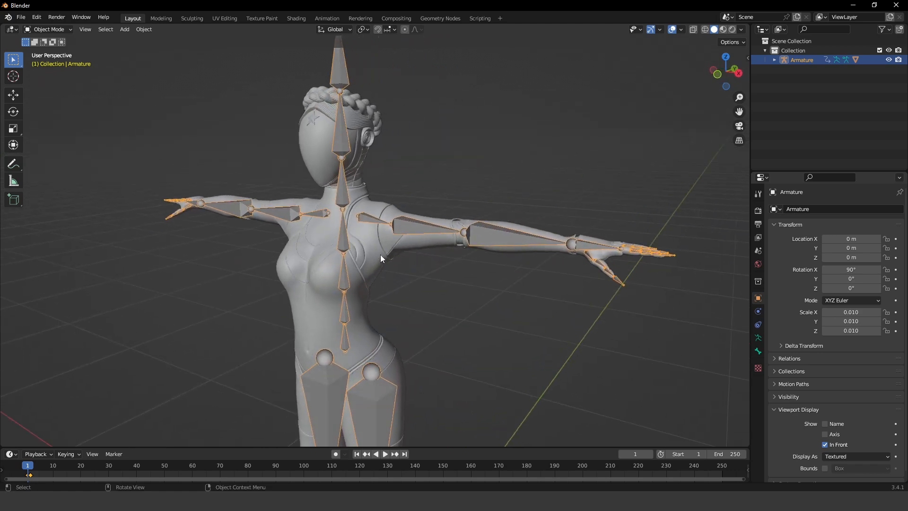
left_click_drag(381, 258, 436, 141)
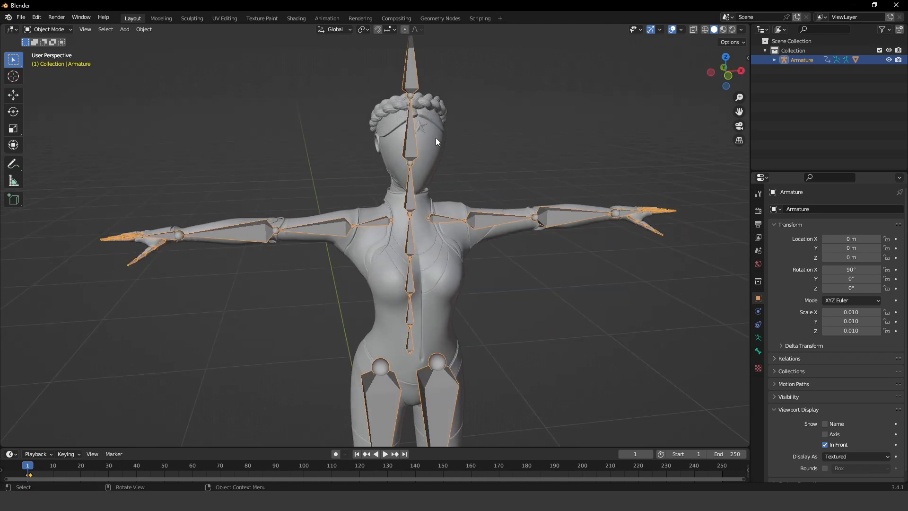
mouse_move(264, 62)
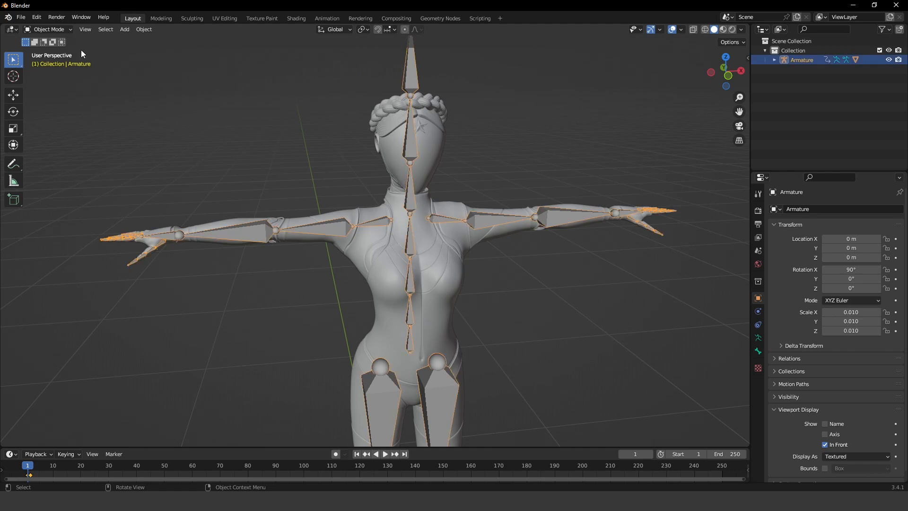
- Add a single new bone in Edit Mode and scale it onto the character's breast
key("Tab")
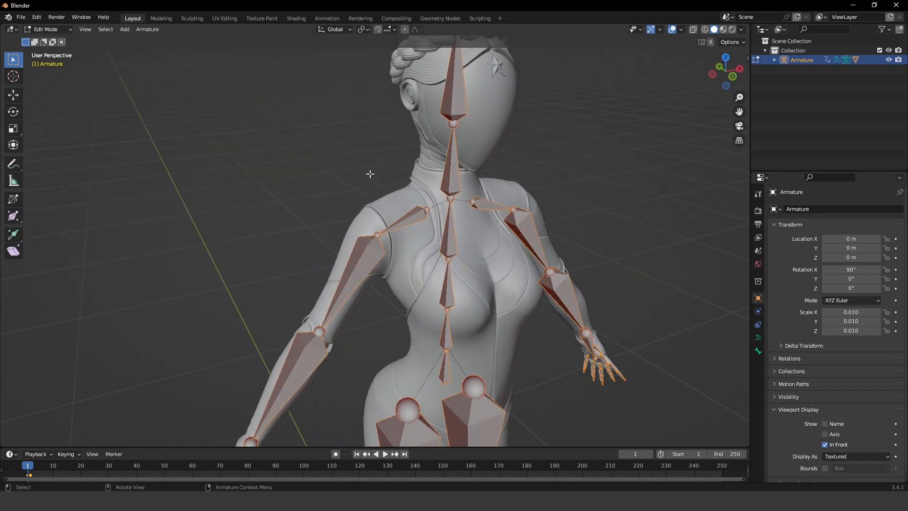
left_click(124, 30)
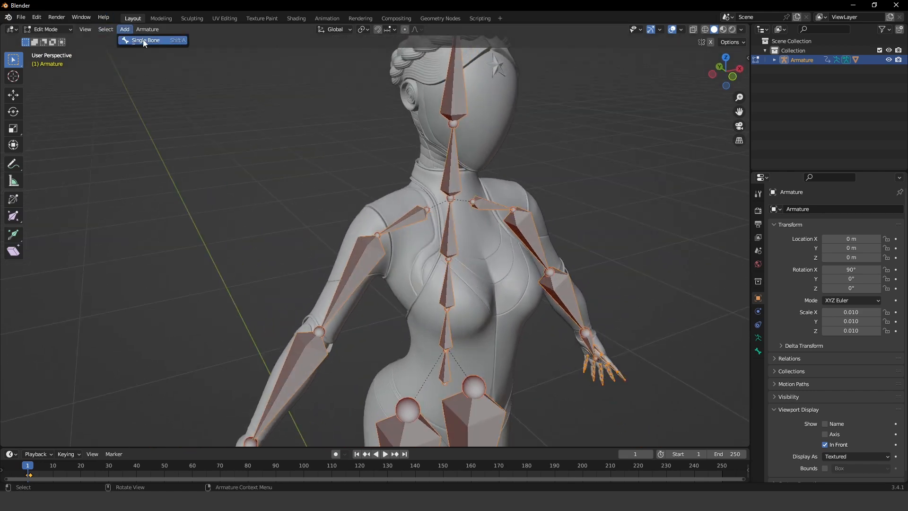
left_click(146, 41)
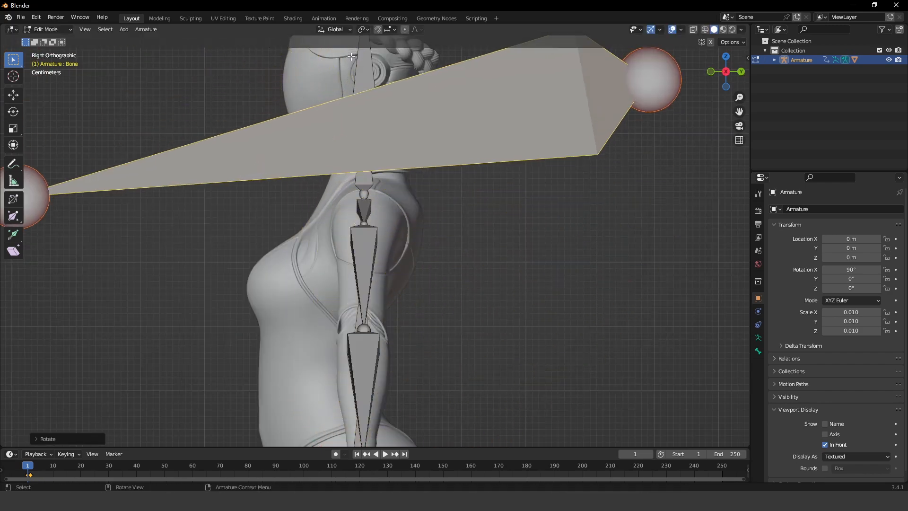
key("s")
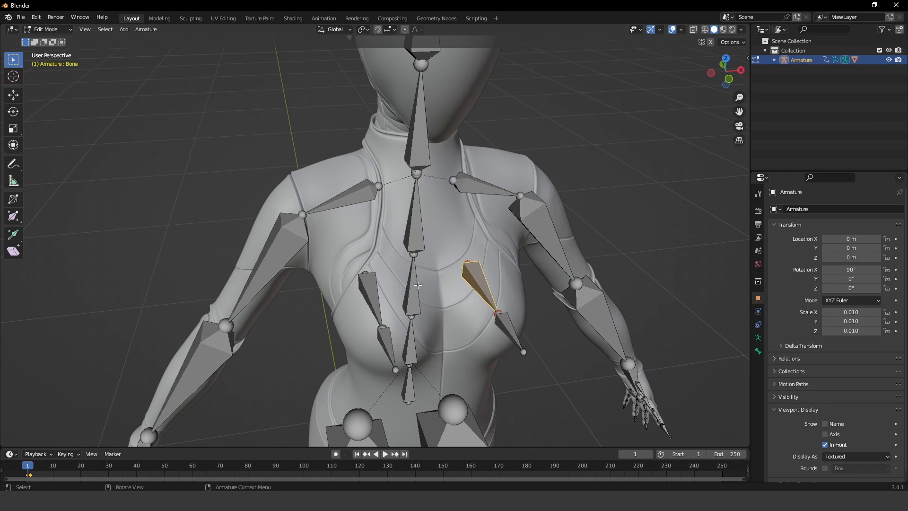
- Parent each breast bone to mixamorig:Spine1 with Keep Offset
left_click(411, 284)
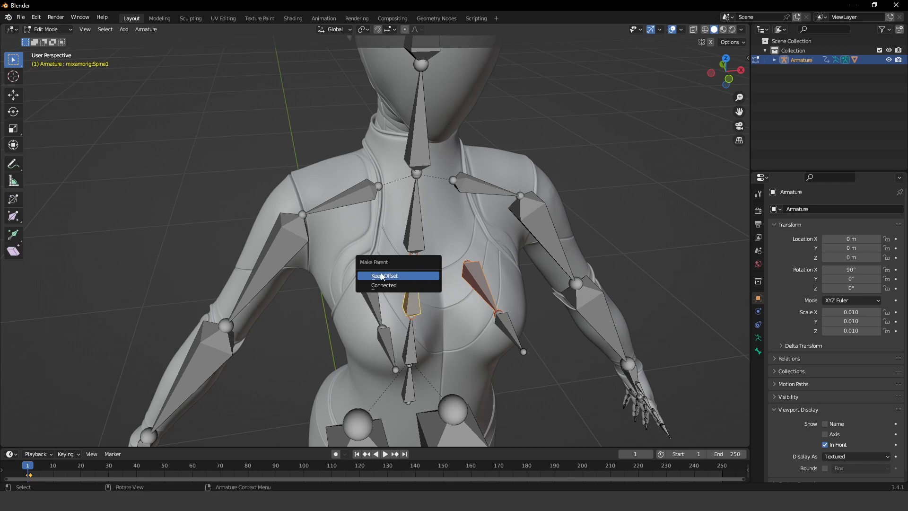
left_click(384, 275)
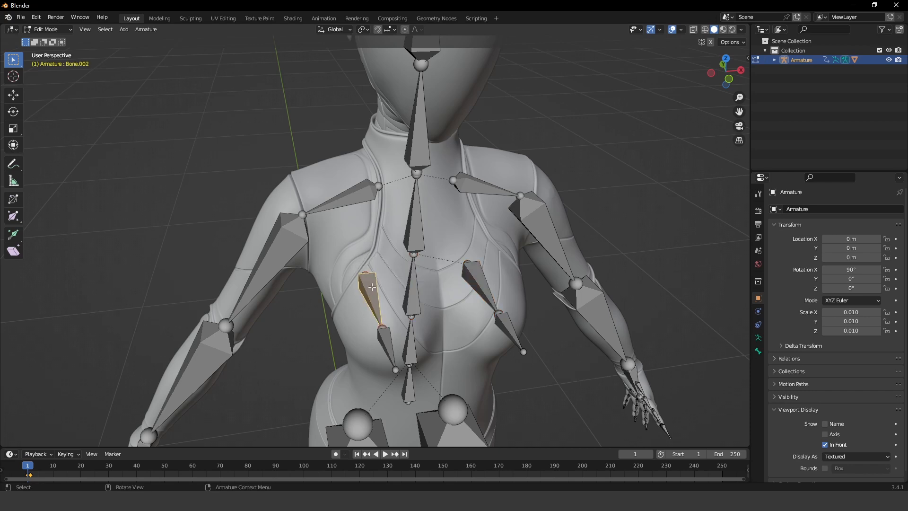
left_click(411, 287)
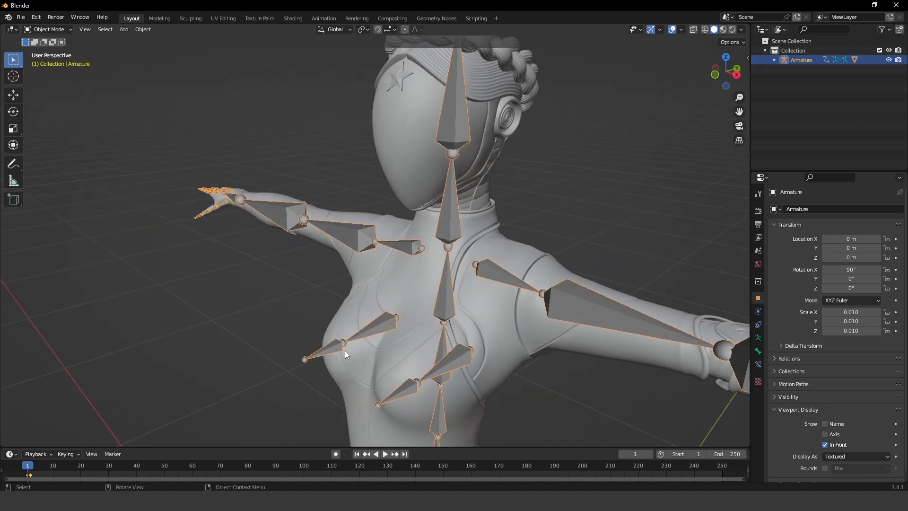
- Switch to Weight Paint mode and inspect the spine bones' existing weights
left_click_drag(371, 289, 371, 243)
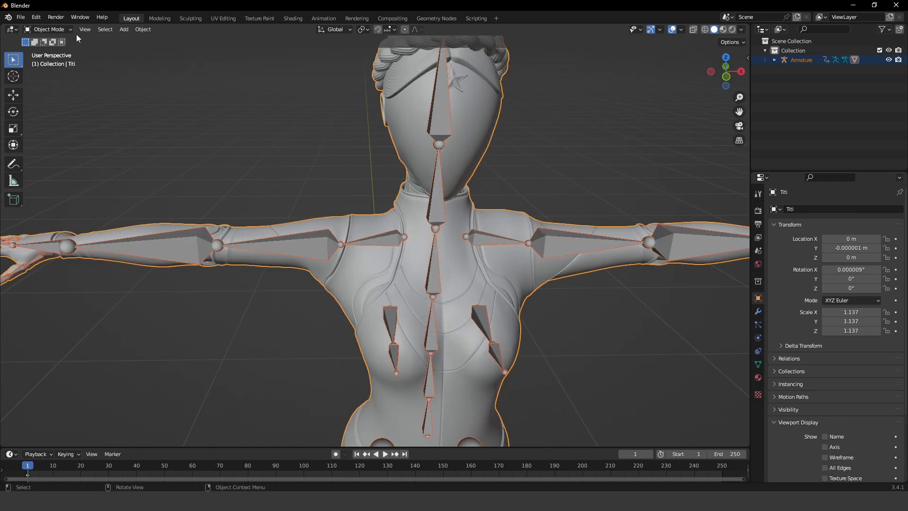
left_click(48, 30)
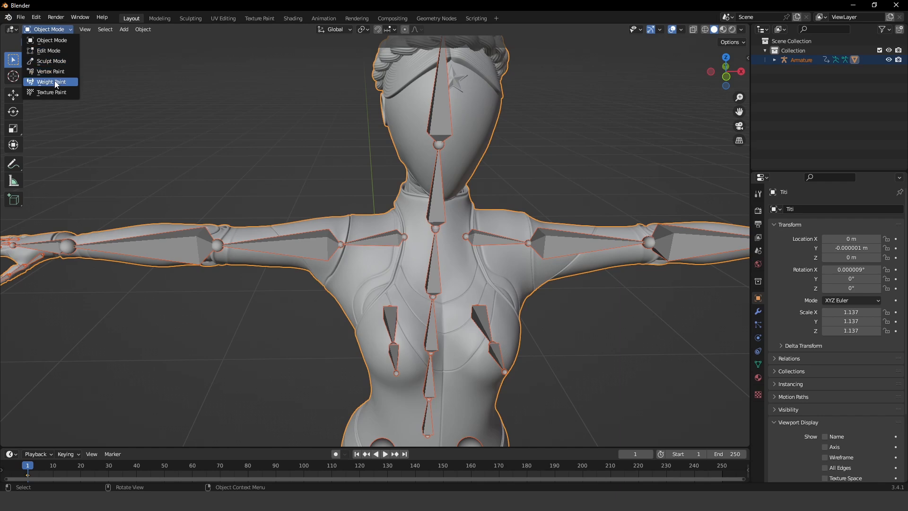
left_click(51, 81)
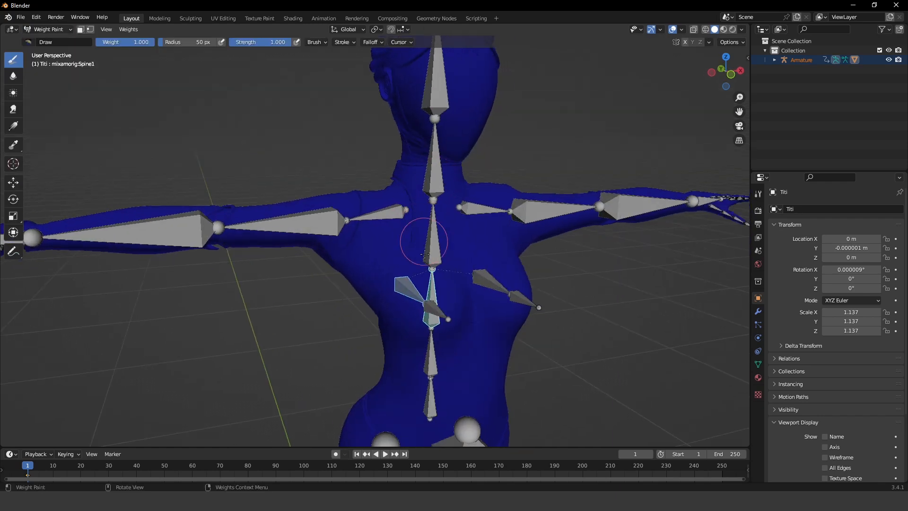
left_click(431, 301)
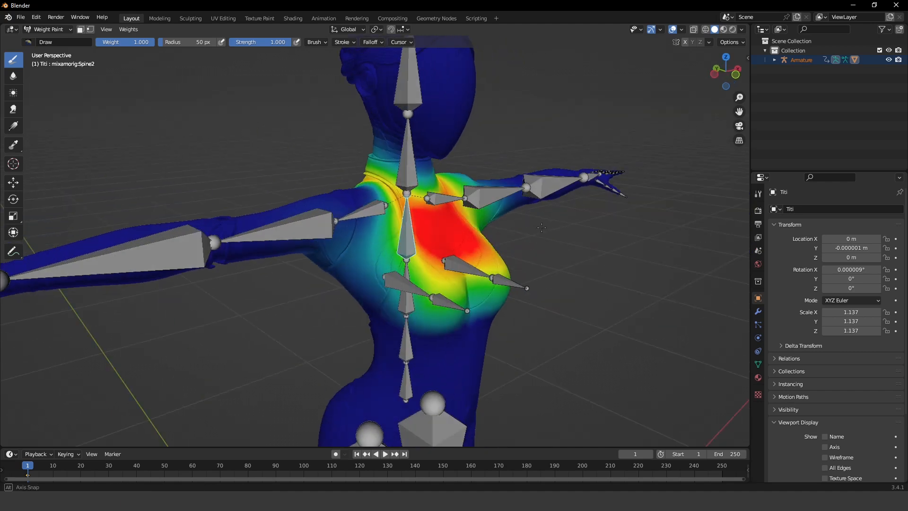
- Paint the breast bone's weight over the chest area only
left_click_drag(541, 228, 472, 238)
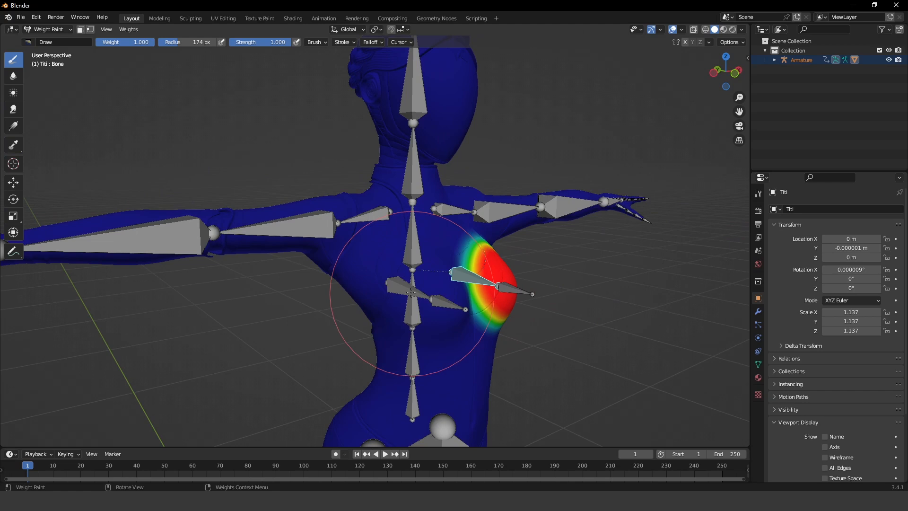
left_click(49, 29)
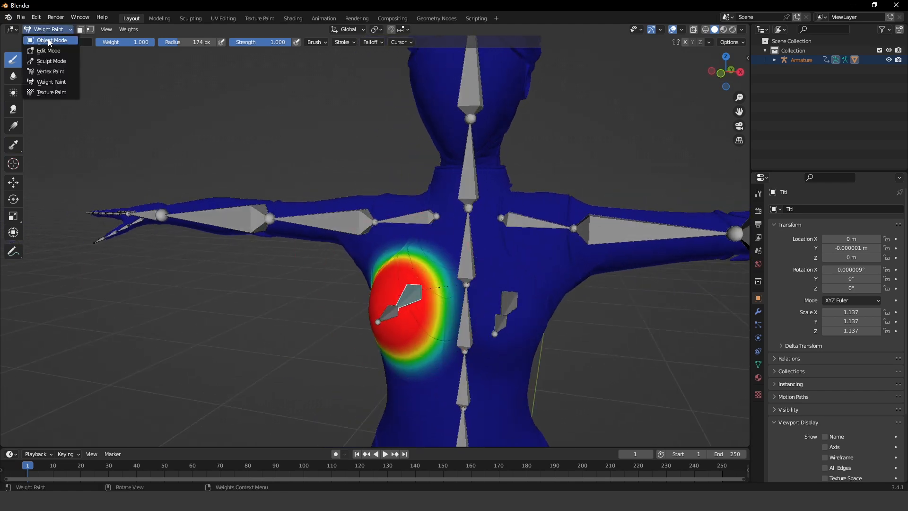
- Return to Object Mode and start an FBX export of the rigged character
left_click(51, 40)
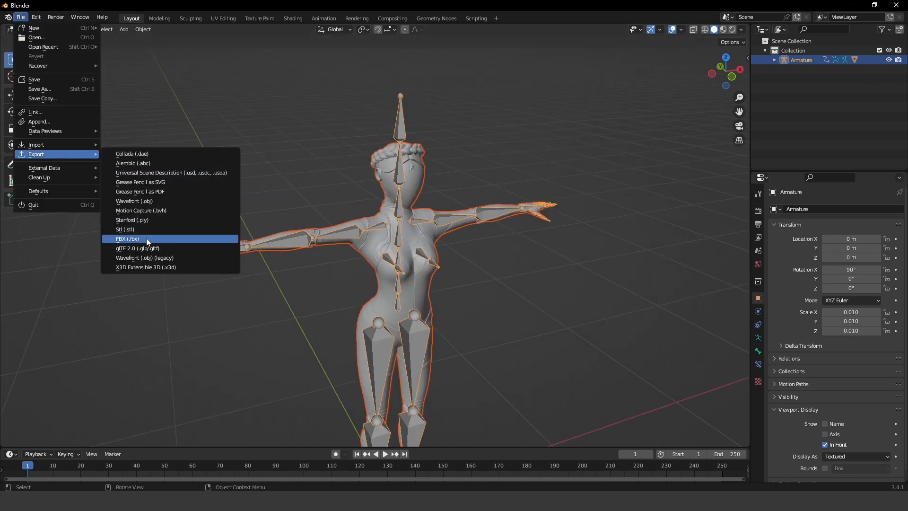
left_click(128, 238)
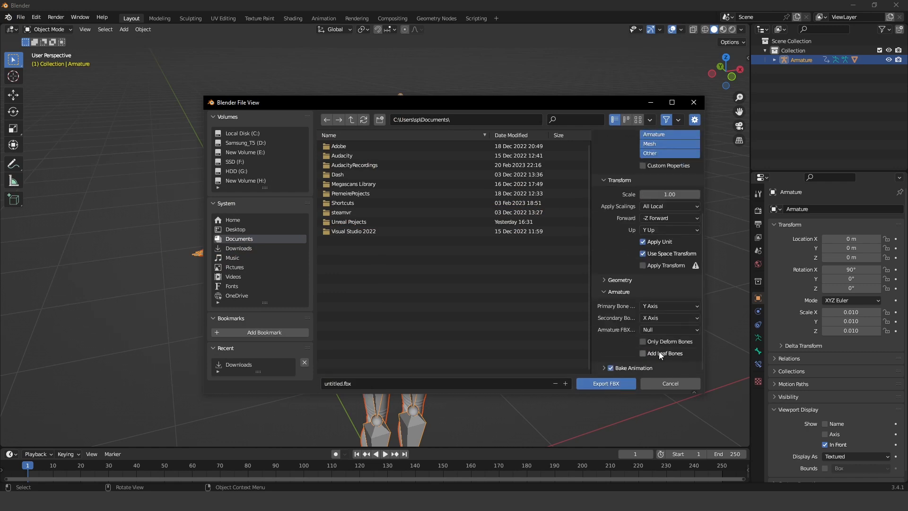
mouse_move(605, 383)
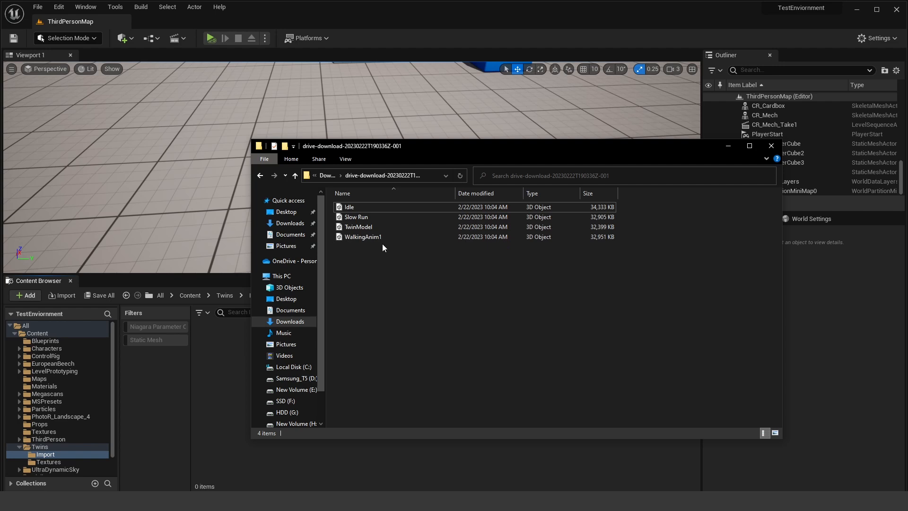
- Import TwinModel.fbx as a skeletal mesh with Import All and dismiss the message log
left_click(357, 226)
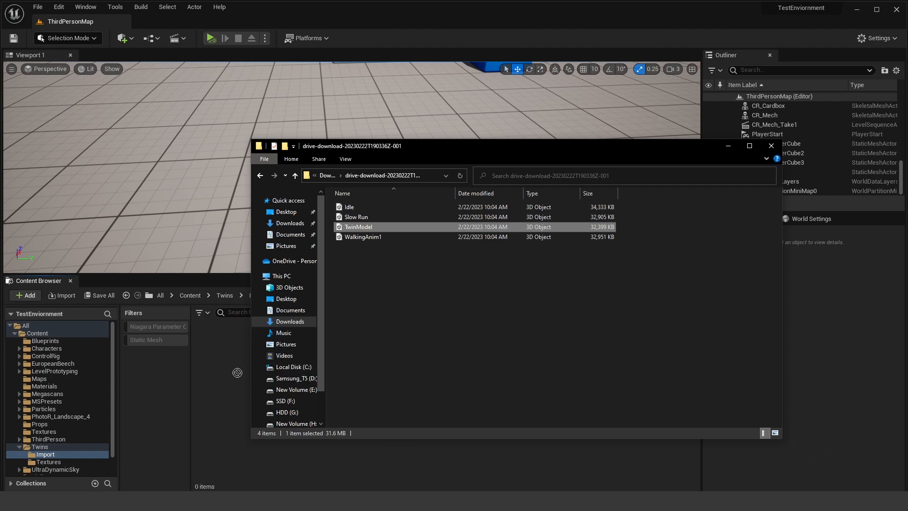
double_click(358, 225)
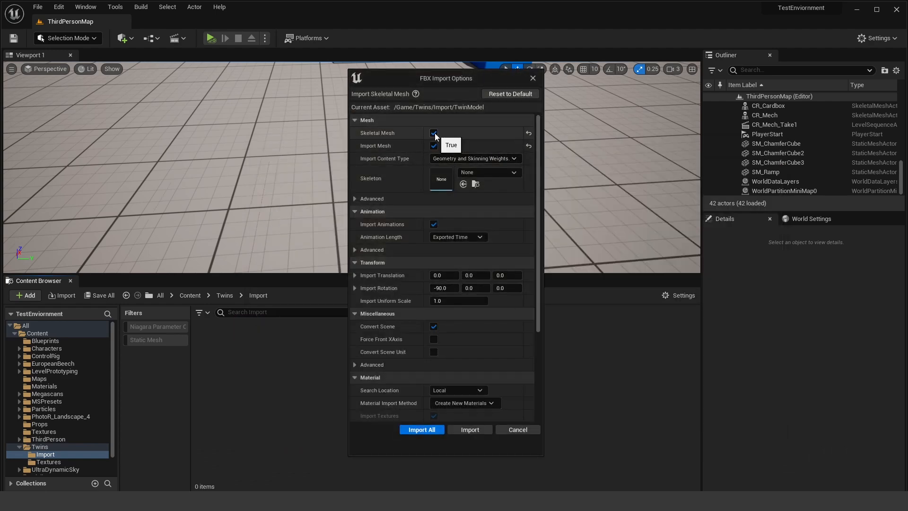
mouse_move(433, 145)
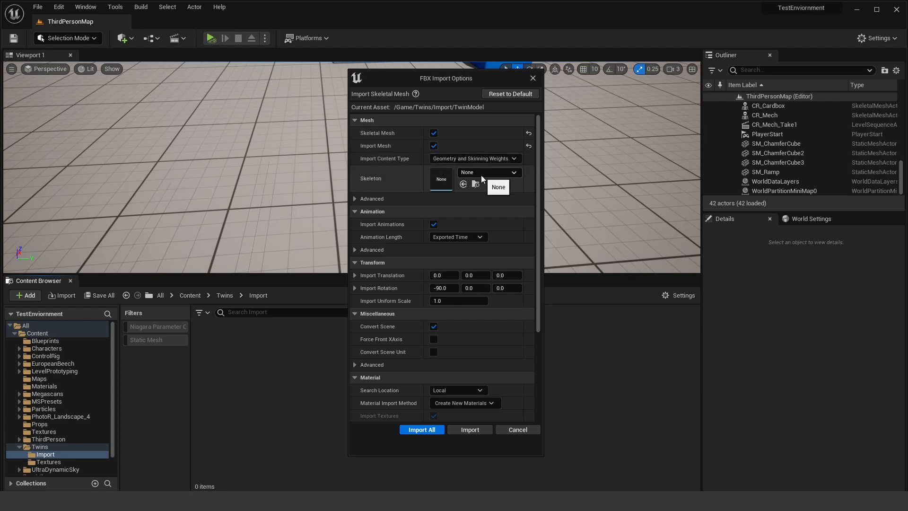
left_click(443, 287)
type("0")
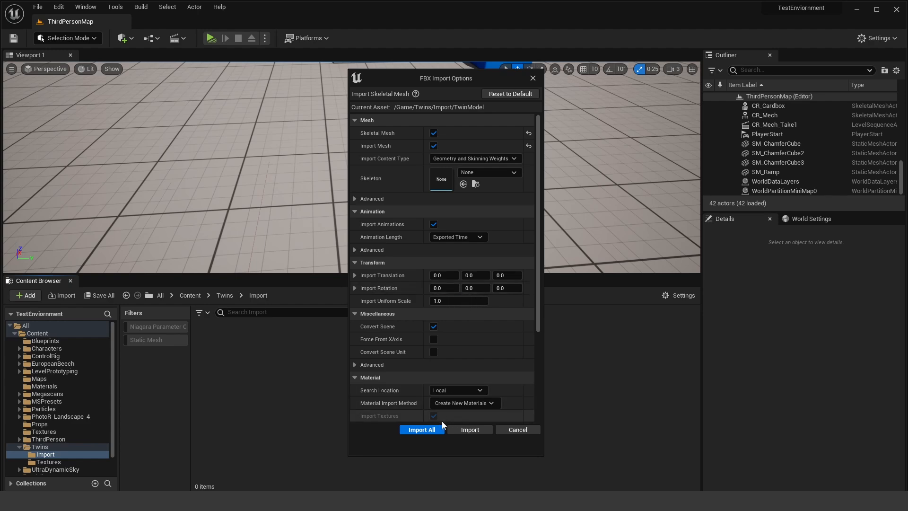
left_click(422, 429)
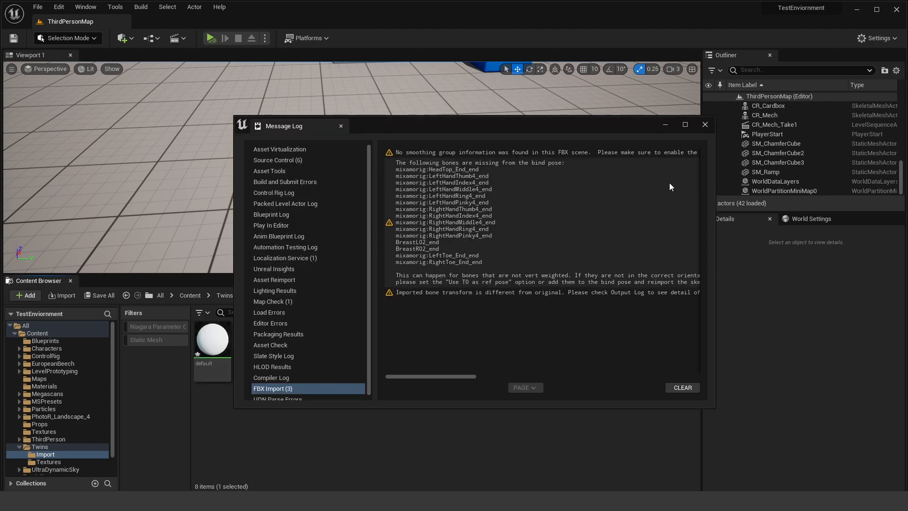
left_click(545, 152)
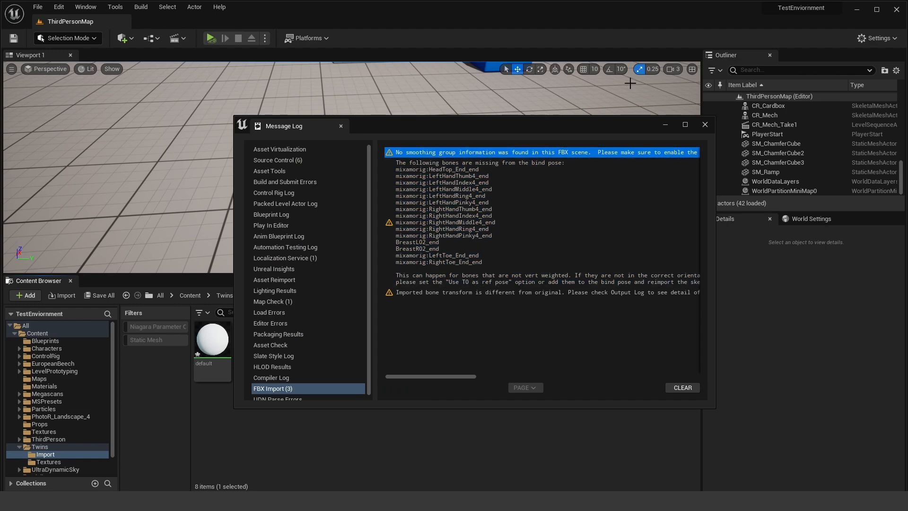
left_click(703, 123)
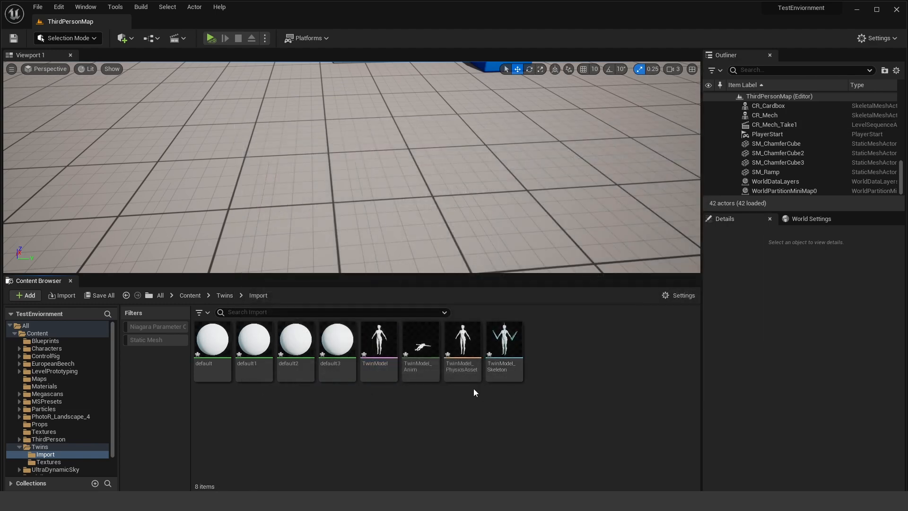
- Create NewFolder and gather the default materials and Titi textures into it
left_click(420, 339)
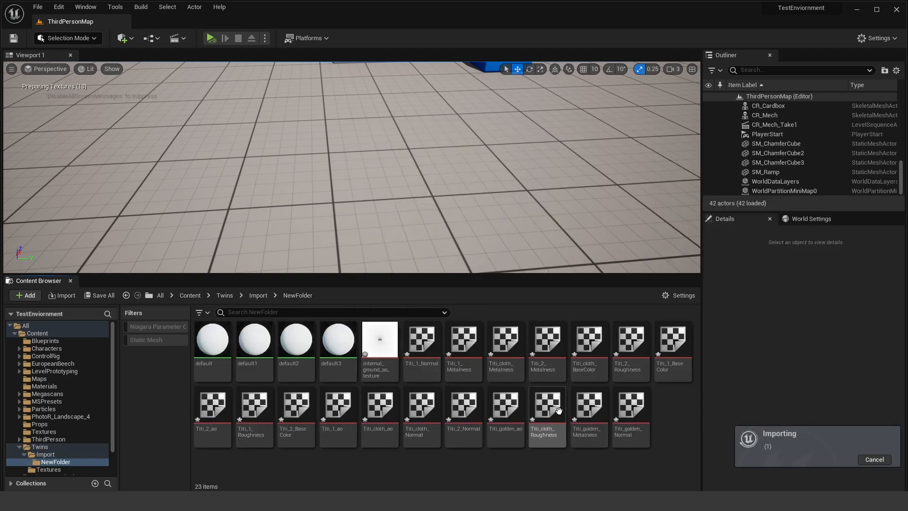
left_click(422, 339)
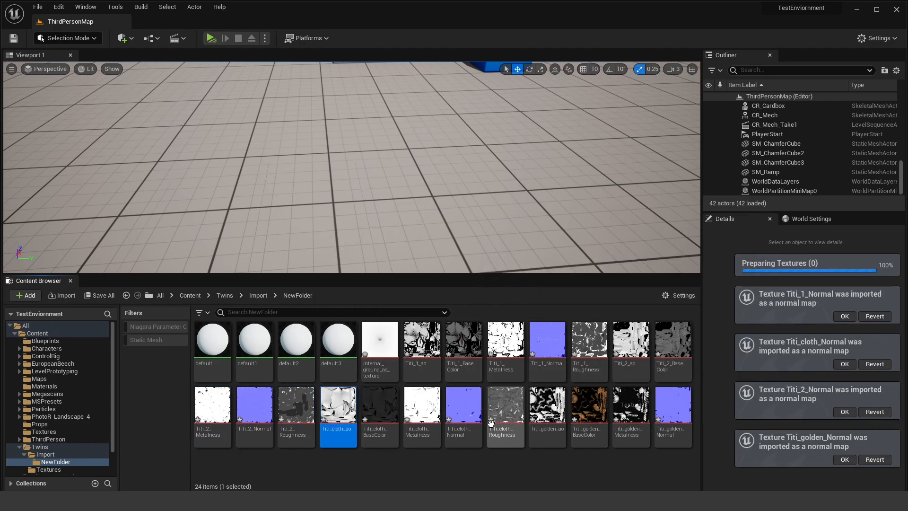
left_click(545, 403)
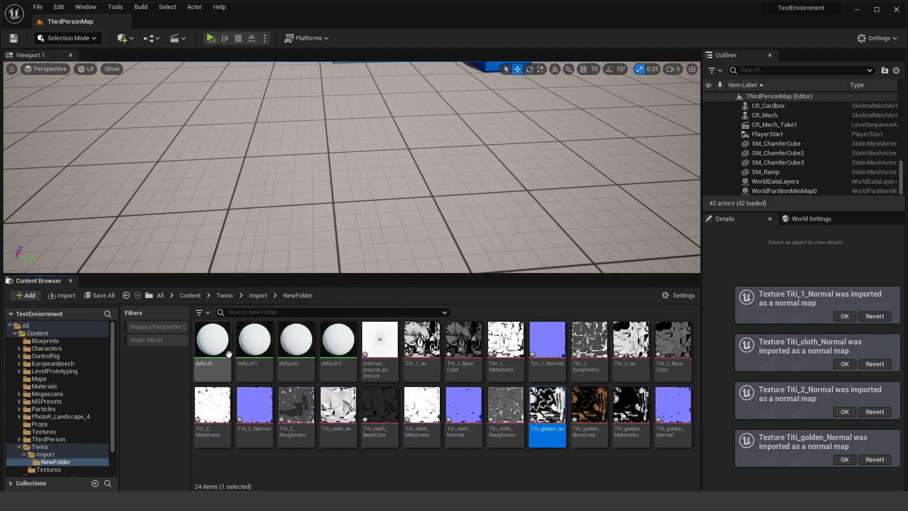
left_click(212, 338)
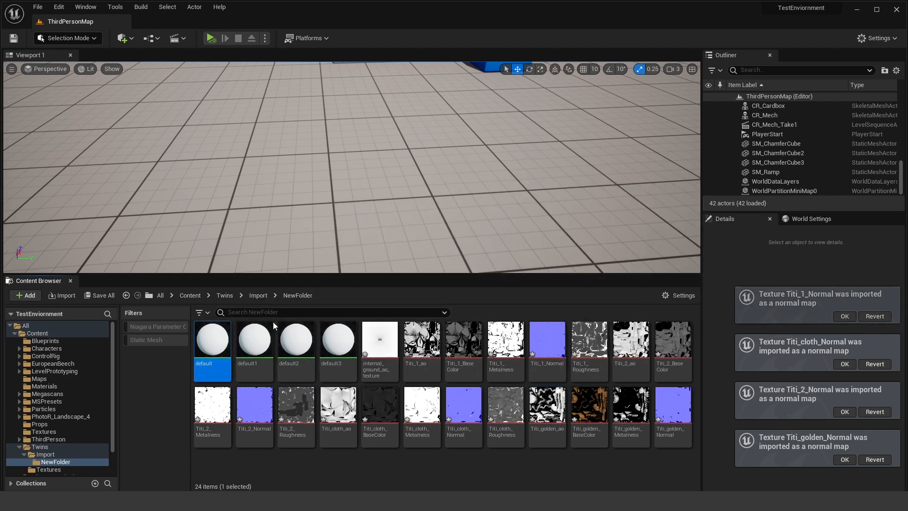
- Return to the Import folder and bring in the Idle animation FBX
left_click(257, 295)
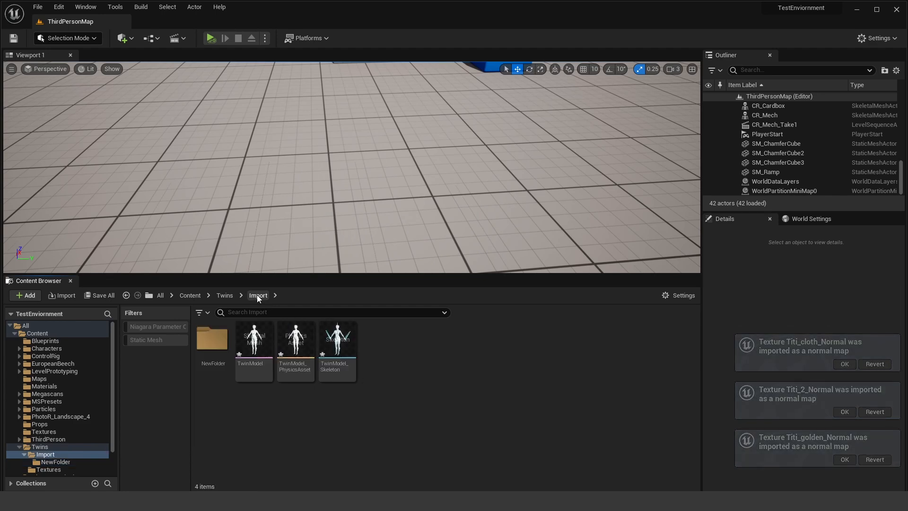
double_click(253, 339)
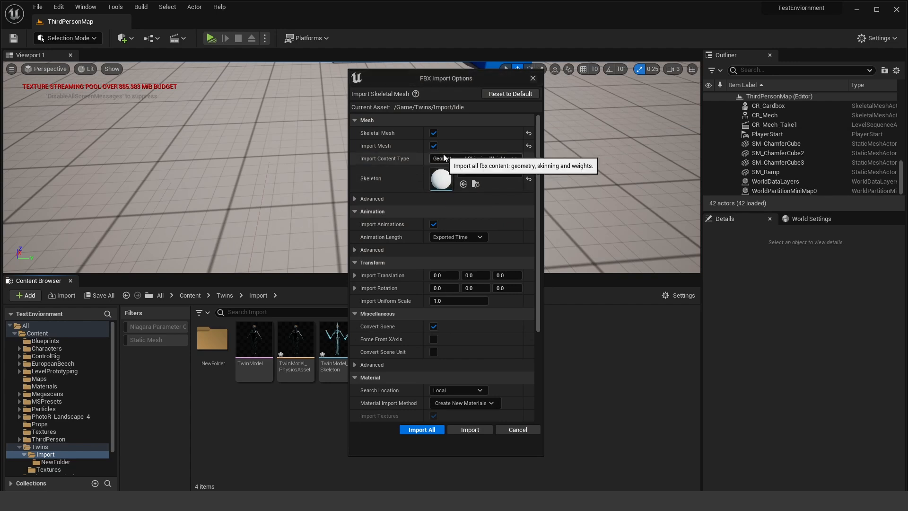
- Import Idle, Slow Run and walking as animations only on TwinModel_Skeleton
left_click(432, 133)
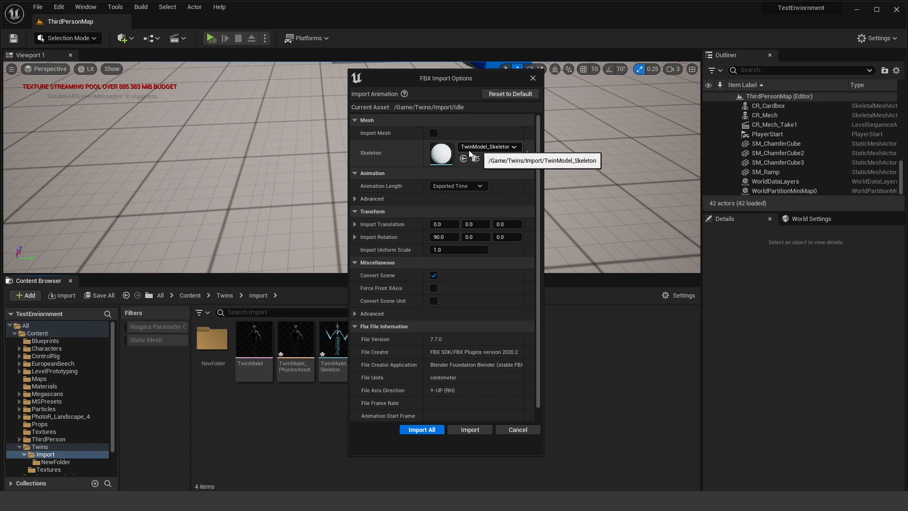
left_click(513, 146)
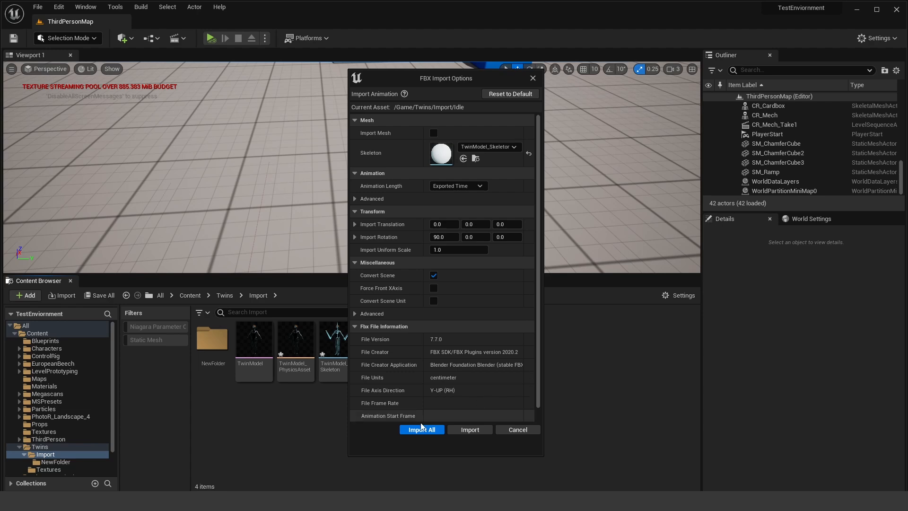
left_click(421, 430)
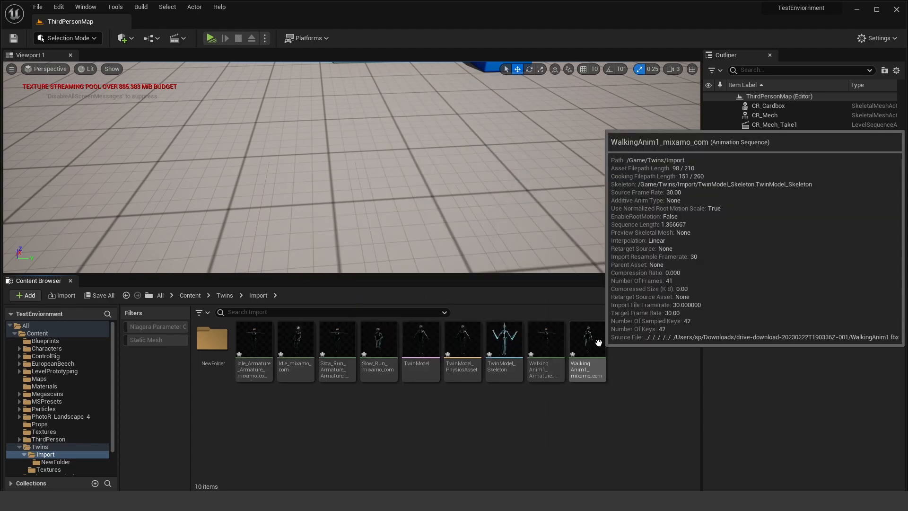
double_click(586, 338)
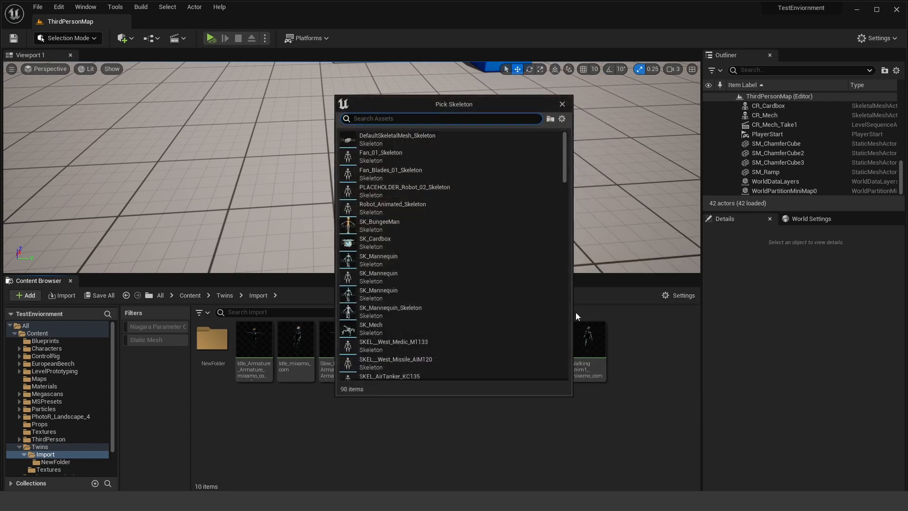
- Create a Blend Space on TwinModel_Skeleton (search 'twin') and open NewBlendSpace
scroll("down", 3)
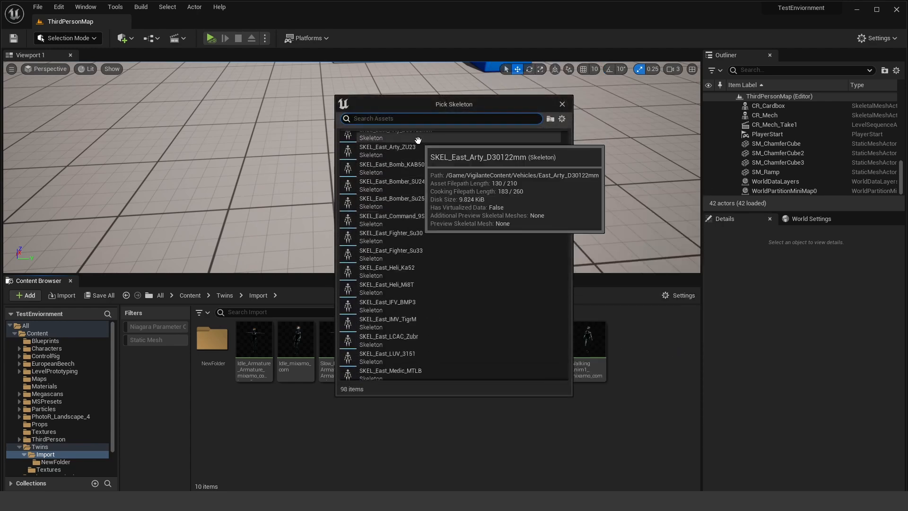
type("twin")
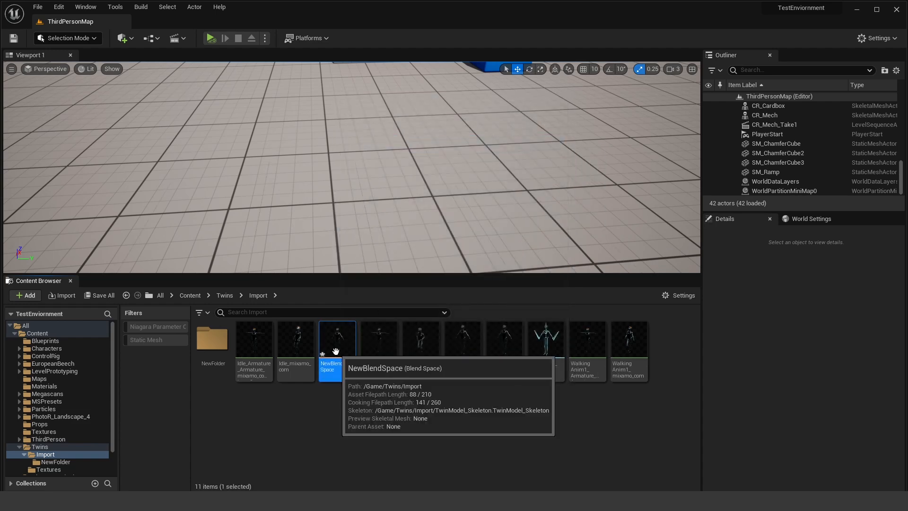
double_click(337, 338)
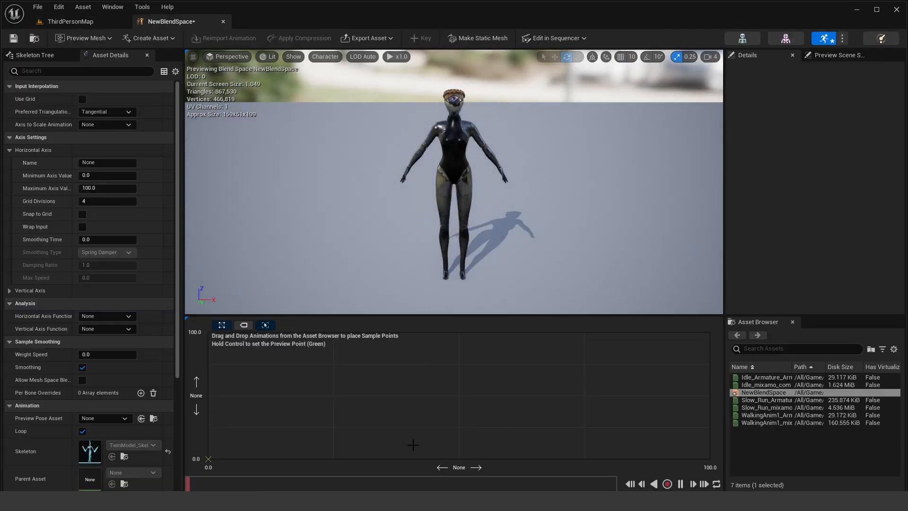
mouse_move(356, 457)
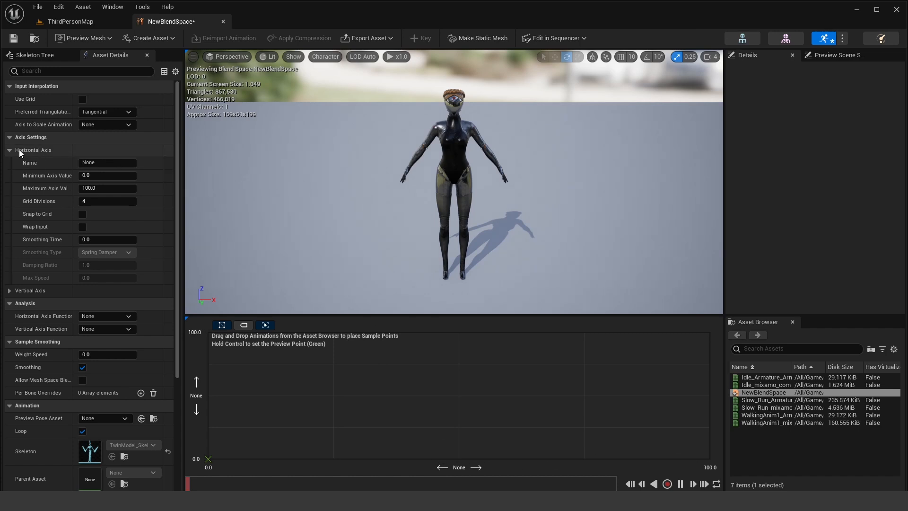
- Name the horizontal axis Speed with maximum 600 and place the Idle, Walking and Slow_Run samples
left_click(107, 163)
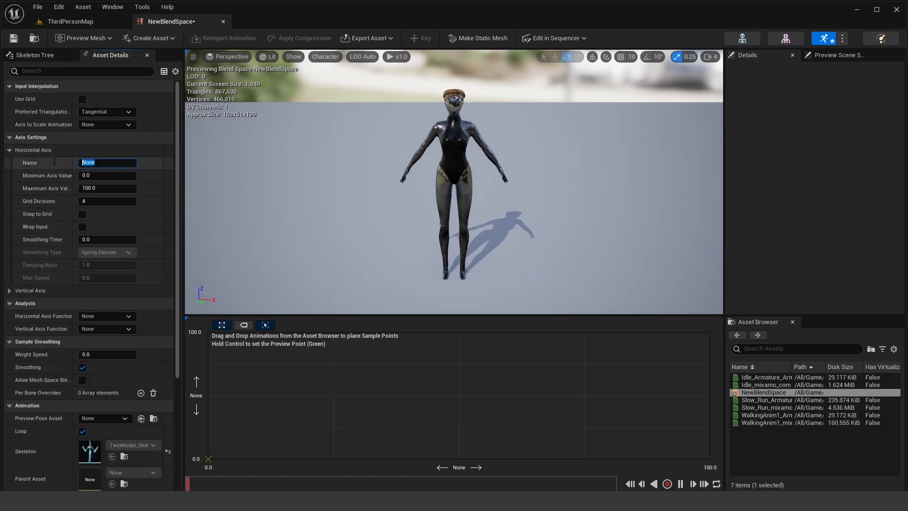
type("Speed")
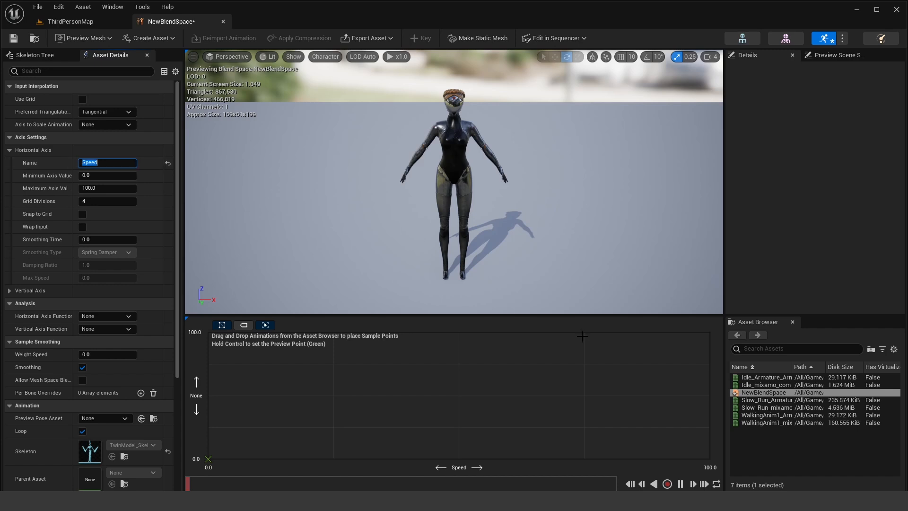
mouse_move(767, 384)
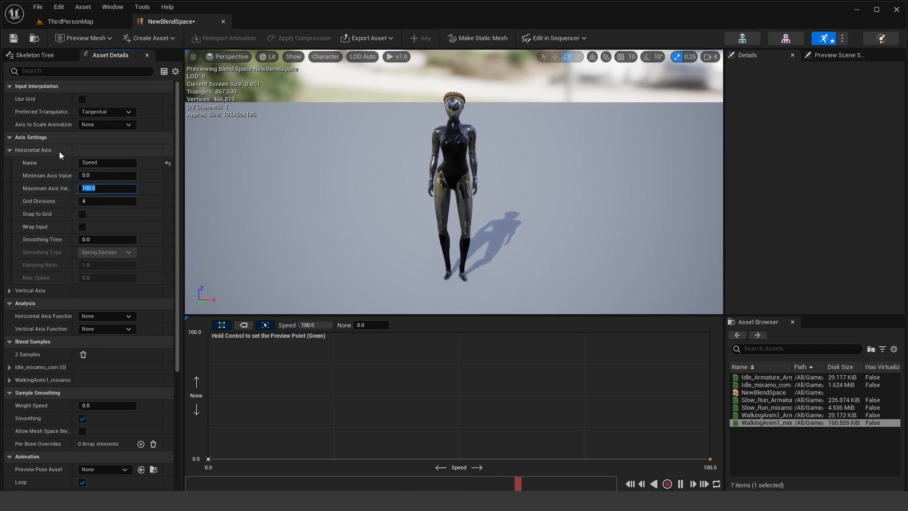
type("60")
left_click(316, 324)
type("200")
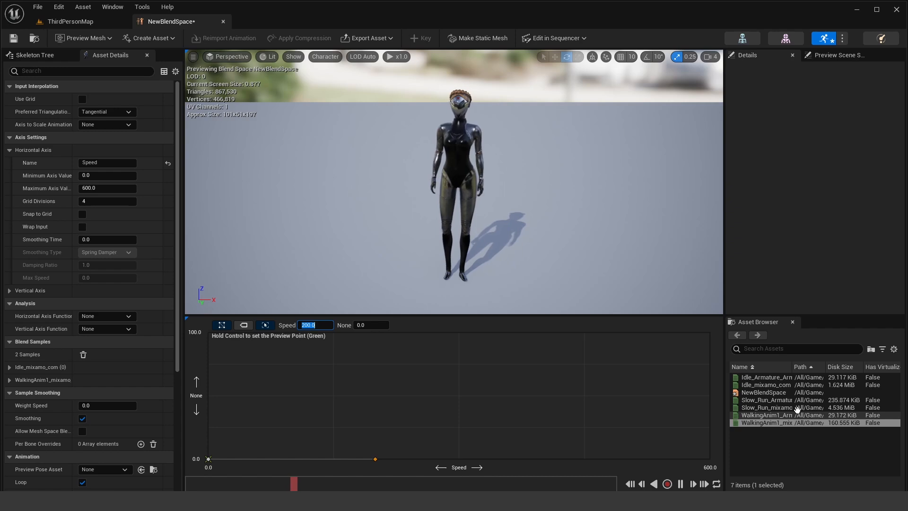
mouse_move(766, 407)
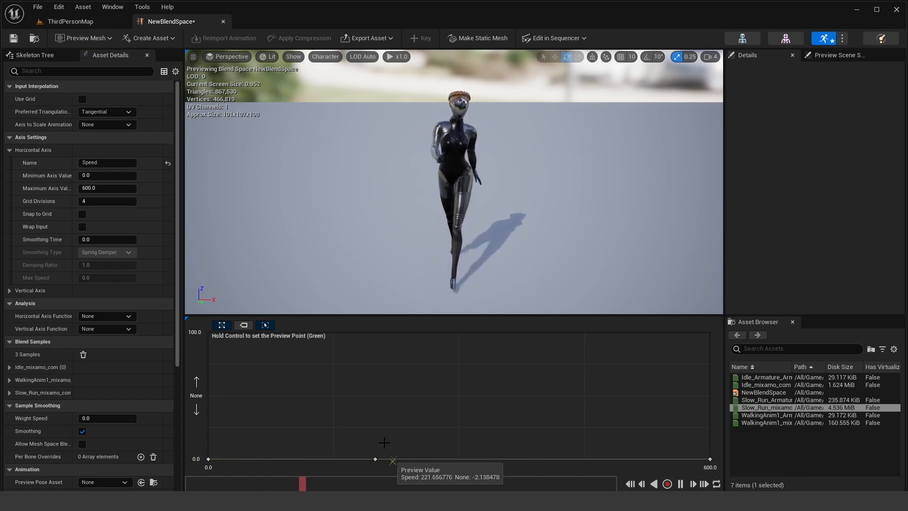
left_click(70, 21)
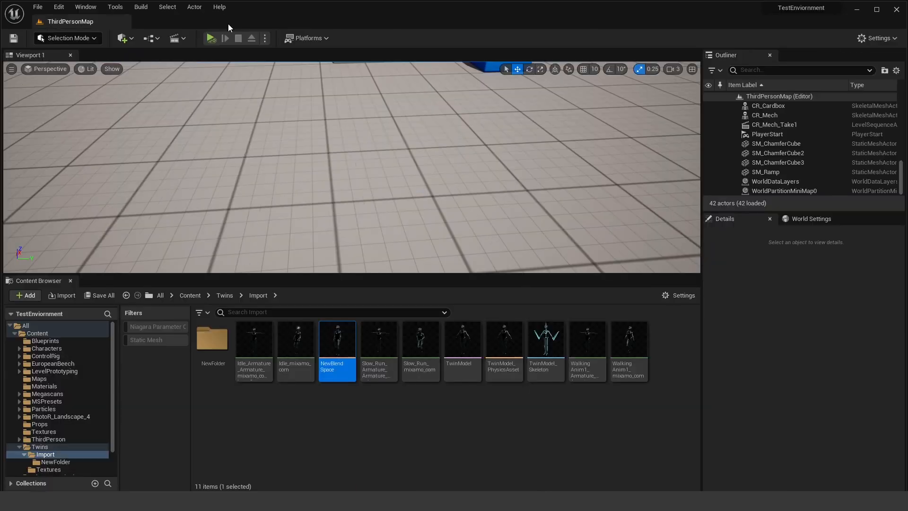
- Create NewAnimBlueprint on TwinModel_Skeleton and open it on its AnimGraph
left_click(26, 295)
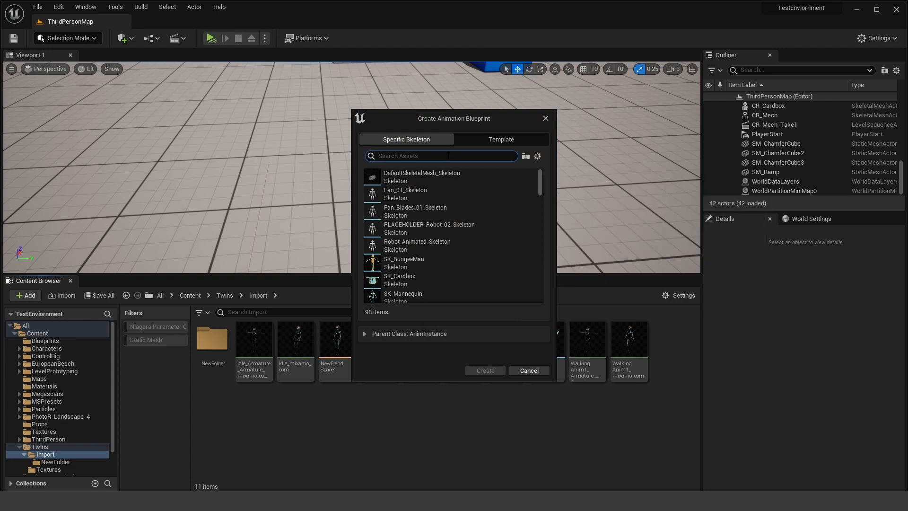
type("twin")
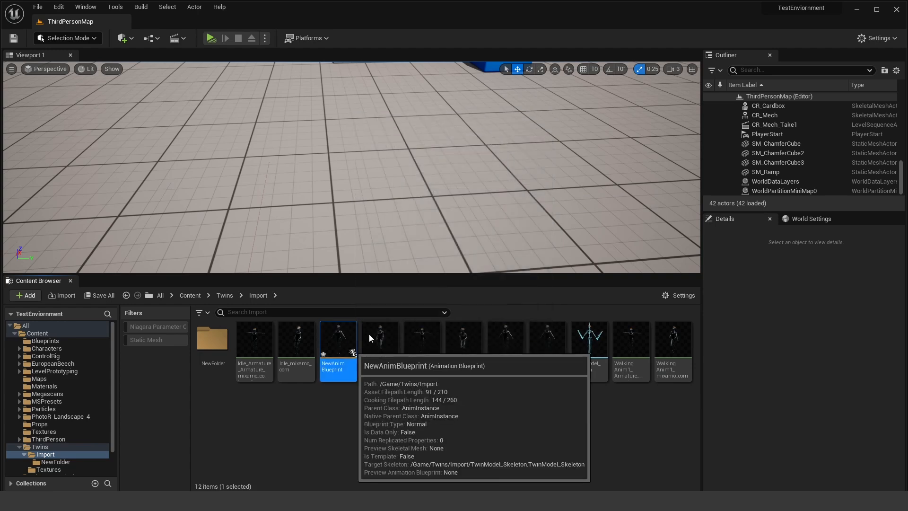
double_click(338, 339)
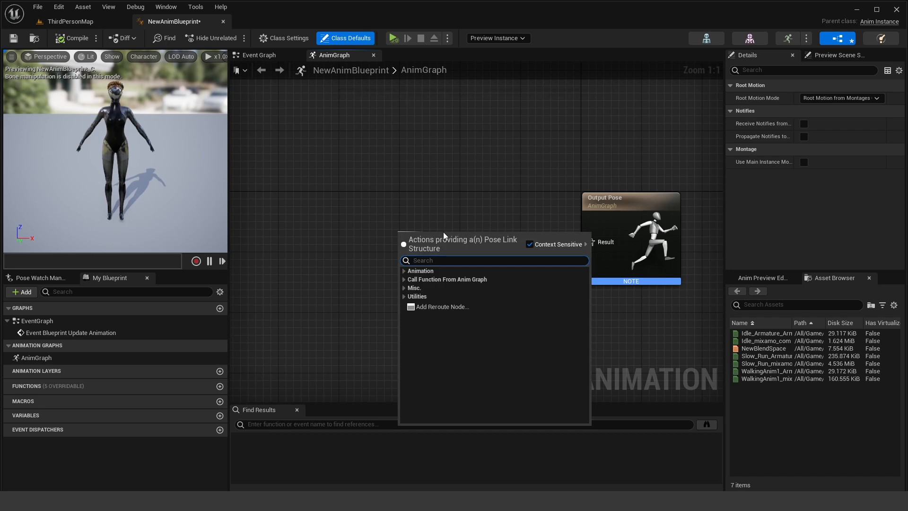
- Add a State Machine node wired to Output Pose and enter its graph
type("state machi")
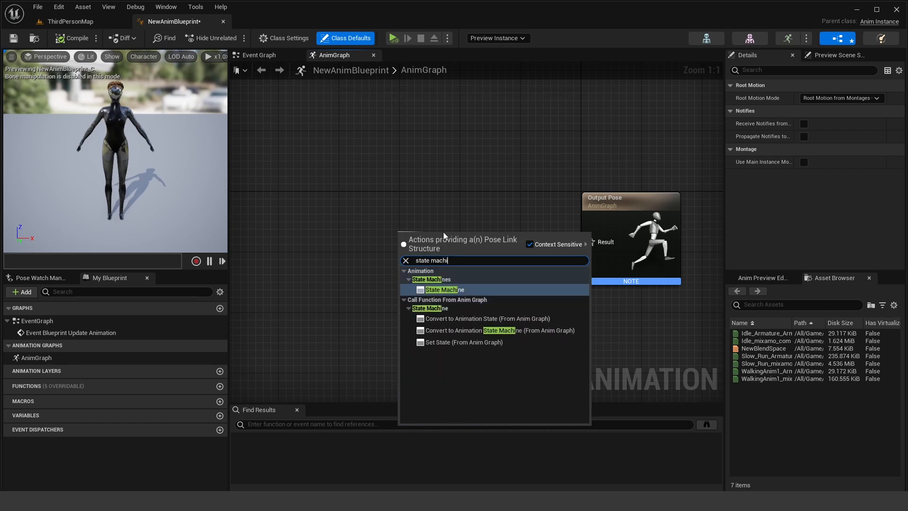
left_click(445, 289)
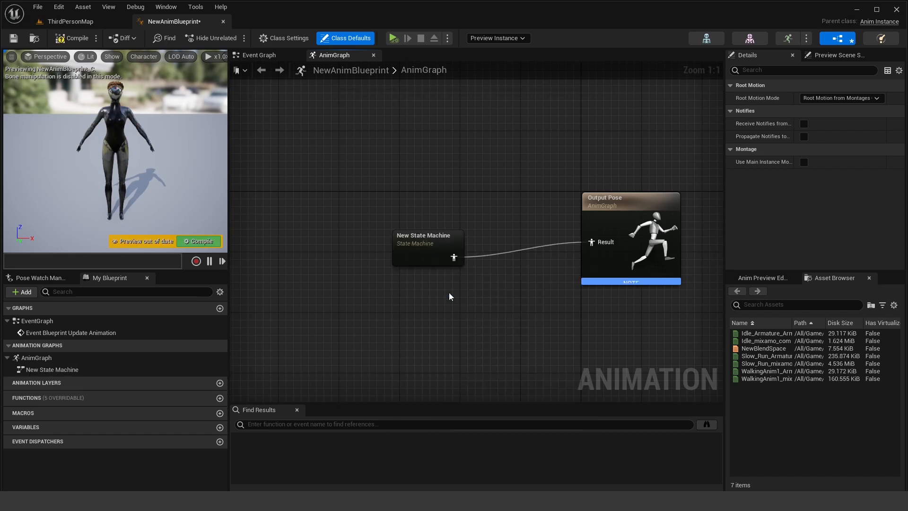
double_click(428, 243)
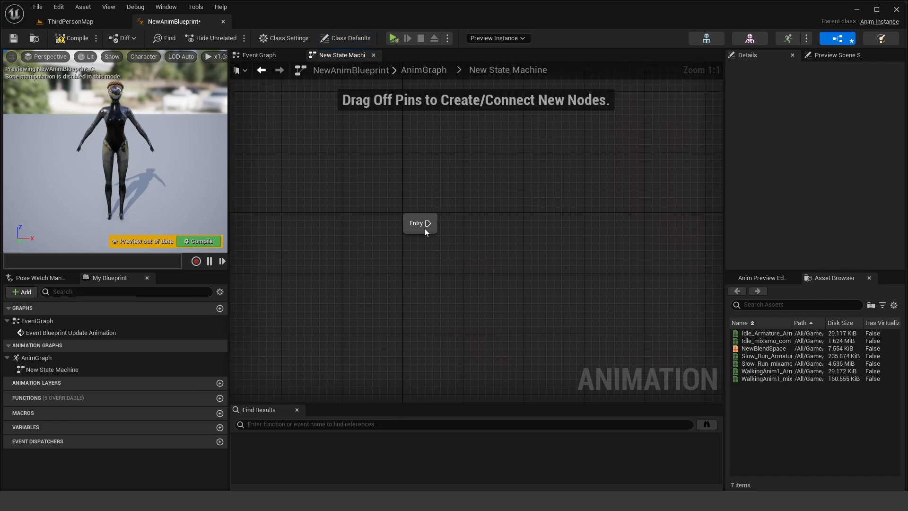
- Add an IdleWalkRUn state from Entry playing NewBlendSpace driven by a promoted Speed variable
left_click_drag(428, 224, 516, 230)
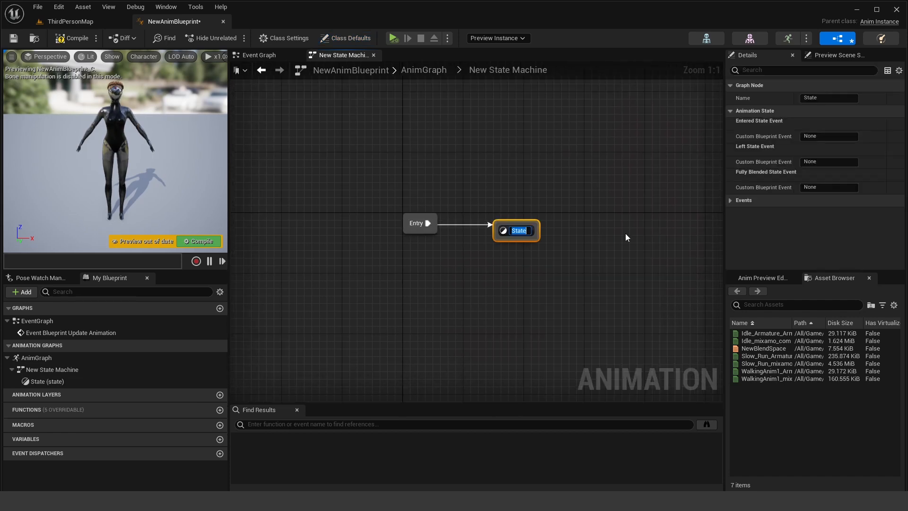
type("IdleWalkRUn")
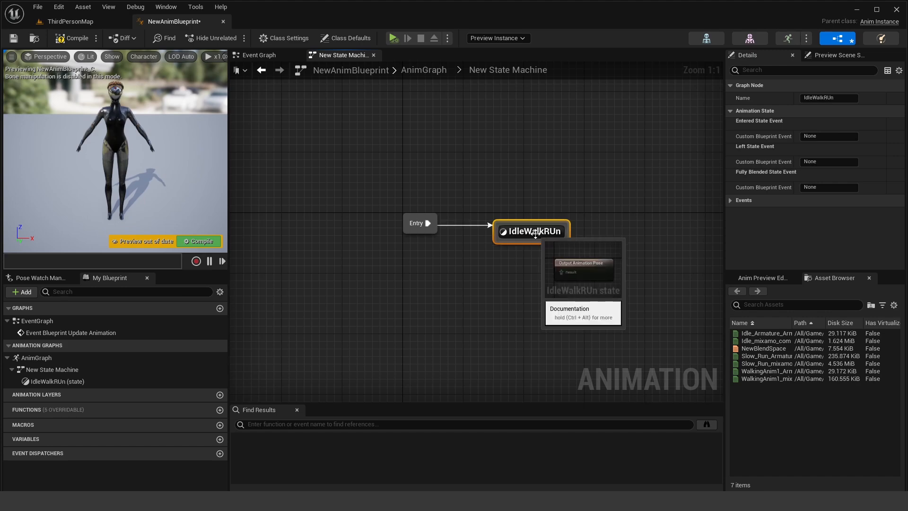
double_click(530, 231)
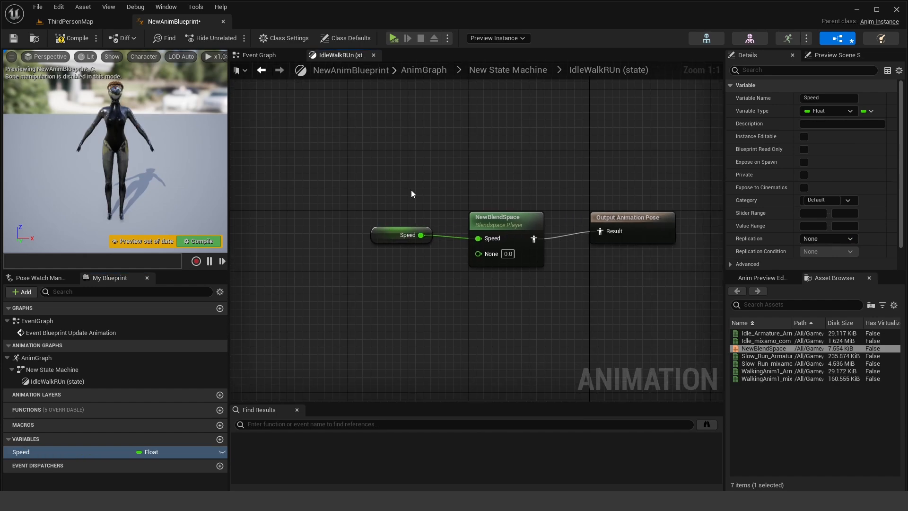
left_click(423, 69)
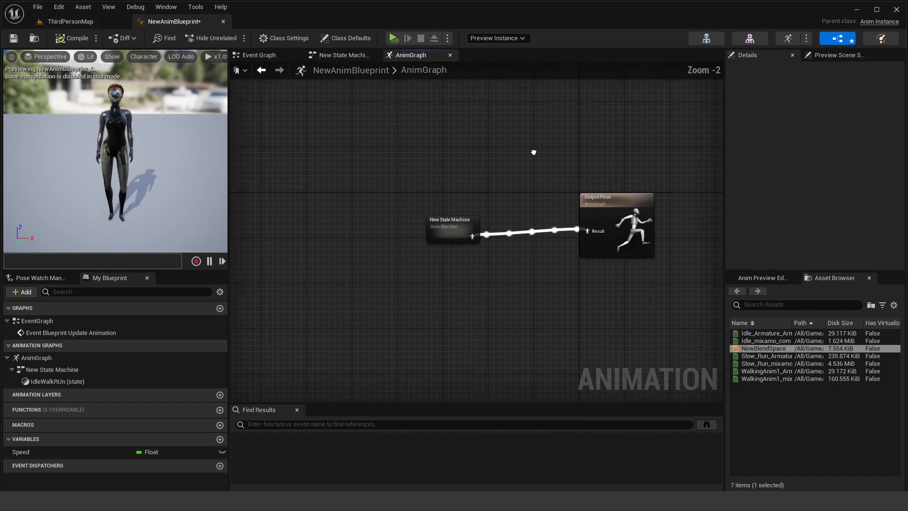
- Route the state machine output through Local To Component into a Spring controller node
left_click(451, 227)
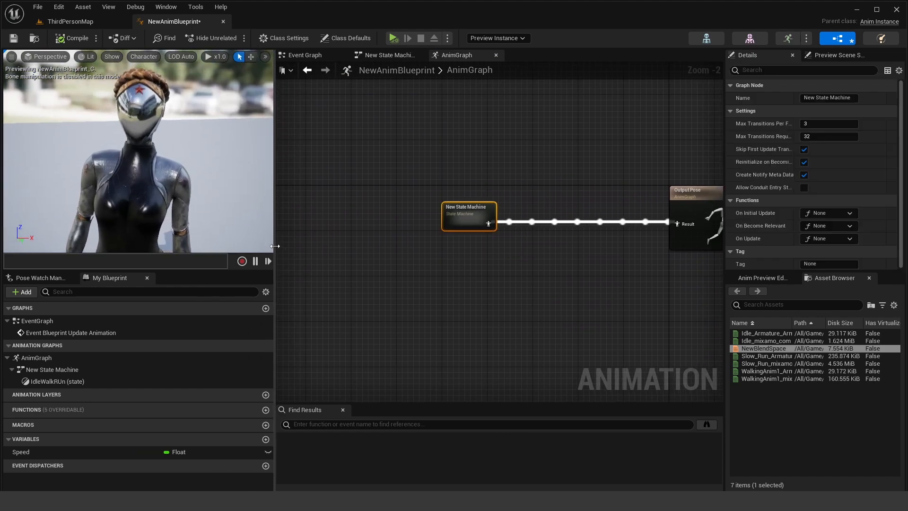
left_click_drag(469, 216, 410, 212)
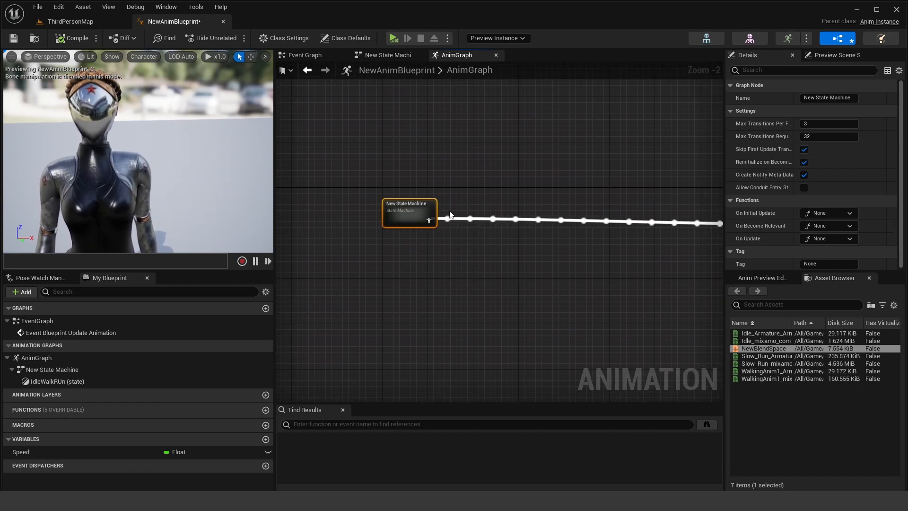
left_click_drag(409, 213, 454, 200)
type("comp")
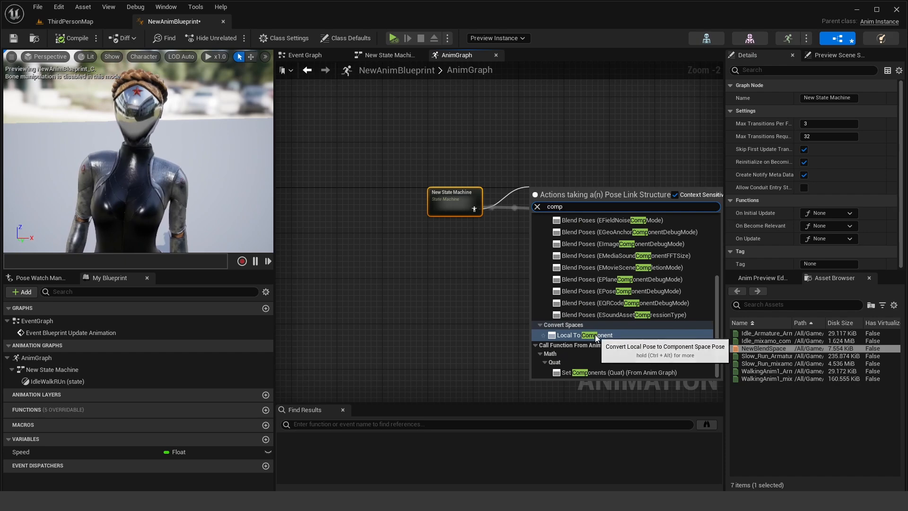
left_click(584, 335)
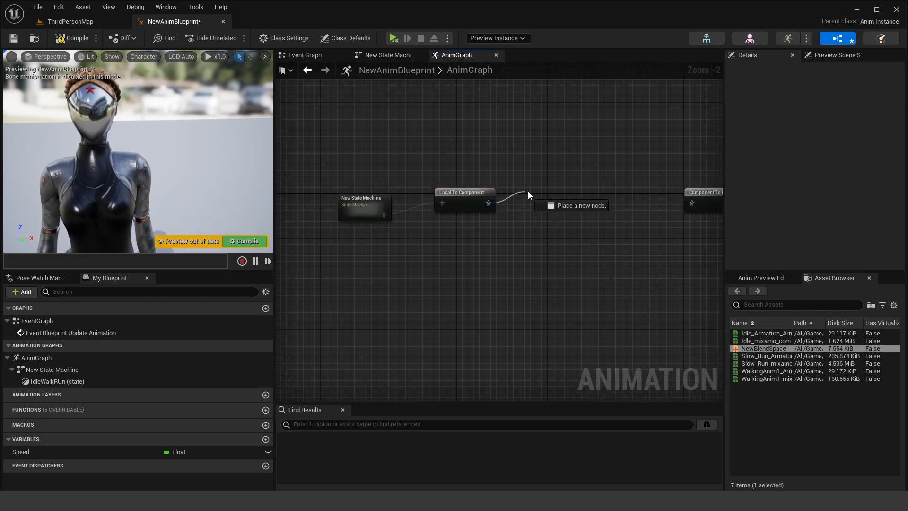
type("spring")
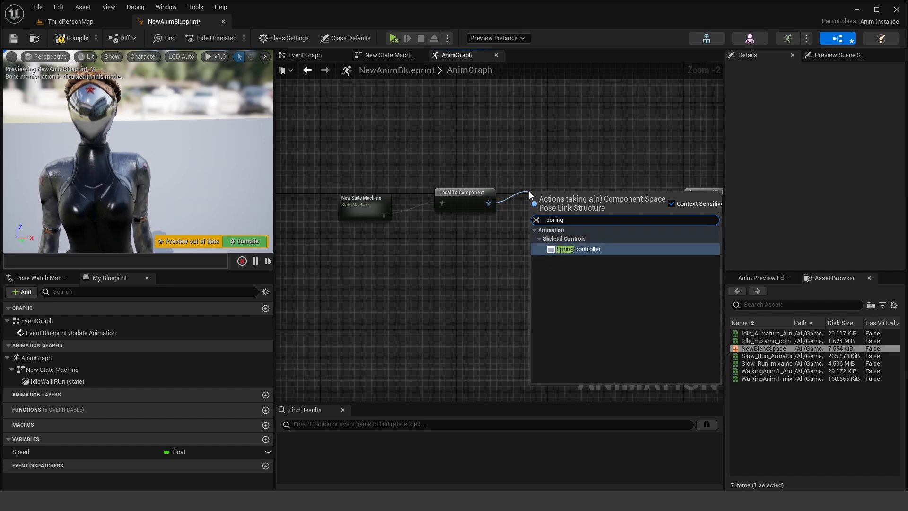
left_click(586, 248)
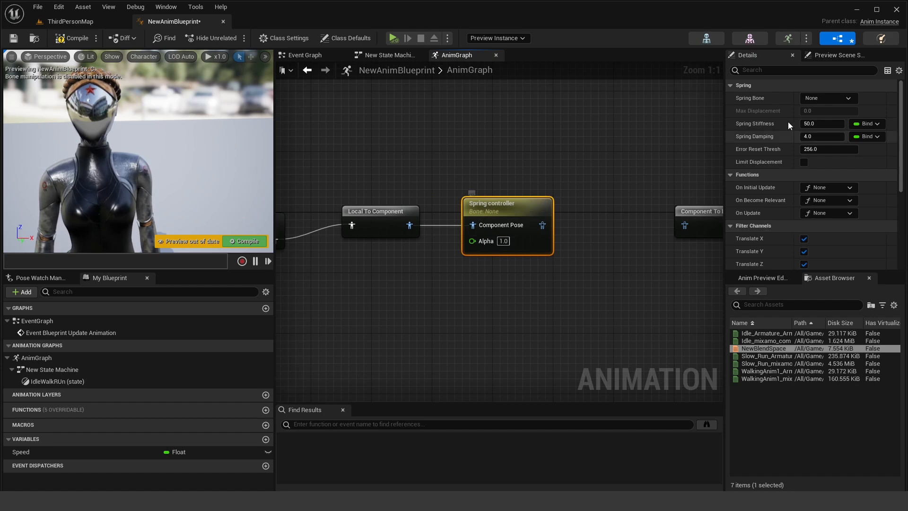
- Set the first spring's bone to BreastL01 and a copied second spring's bone to BreastR01
left_click(827, 97)
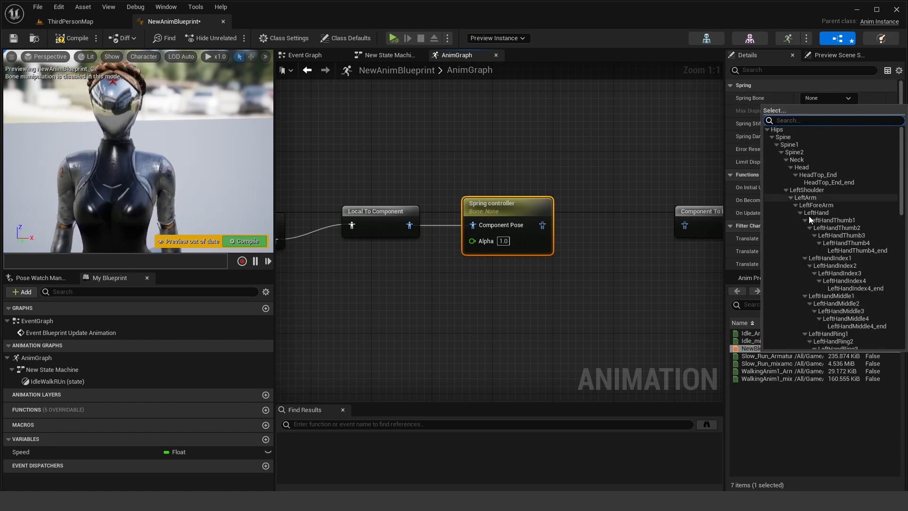
scroll("down", 3)
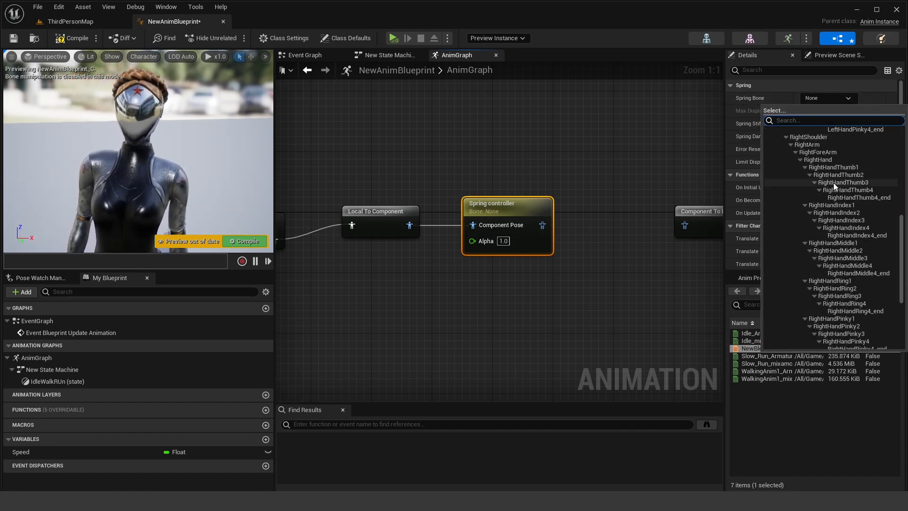
scroll("down", 3)
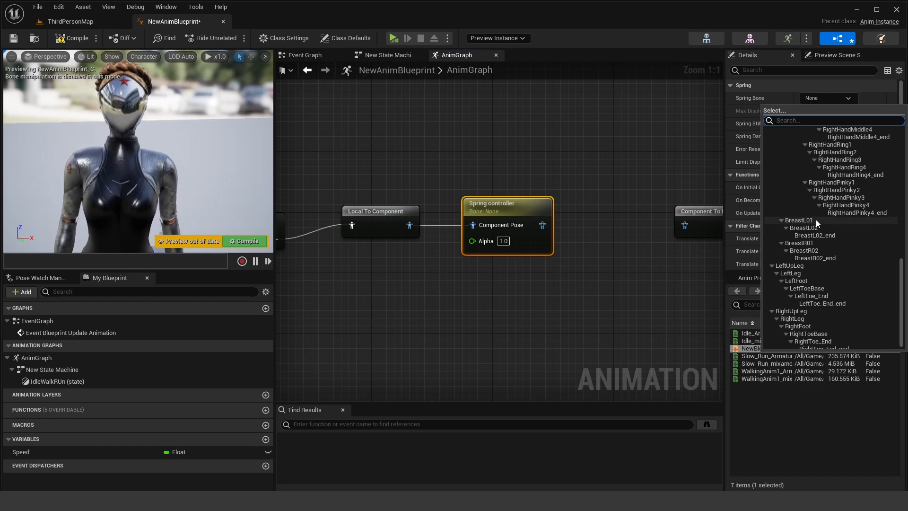
left_click(798, 220)
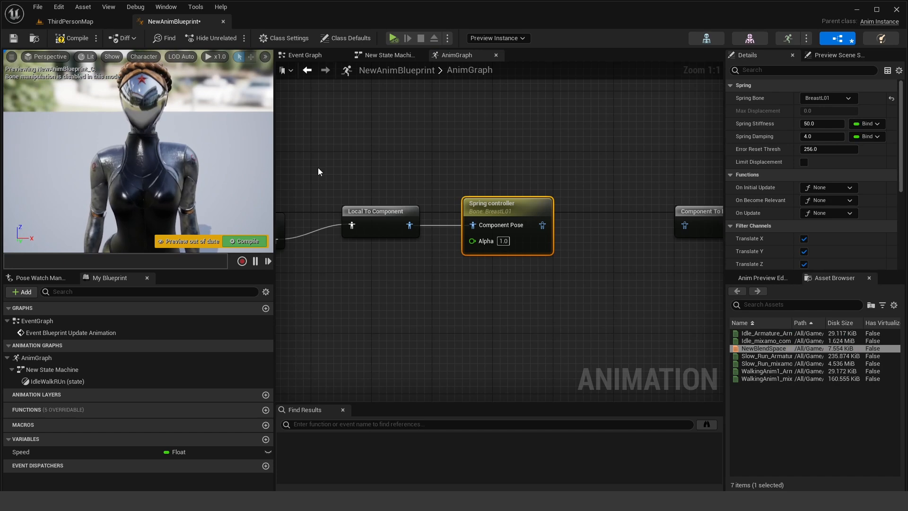
scroll("down", 3)
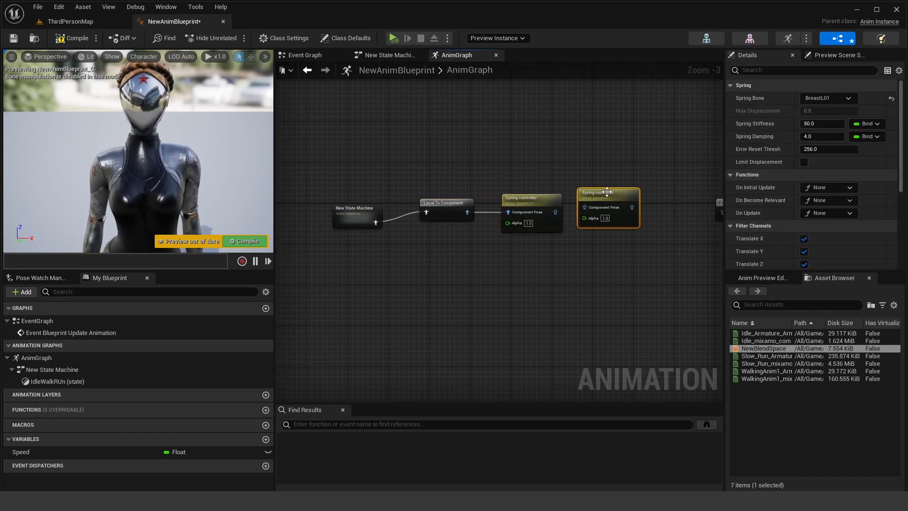
left_click(828, 98)
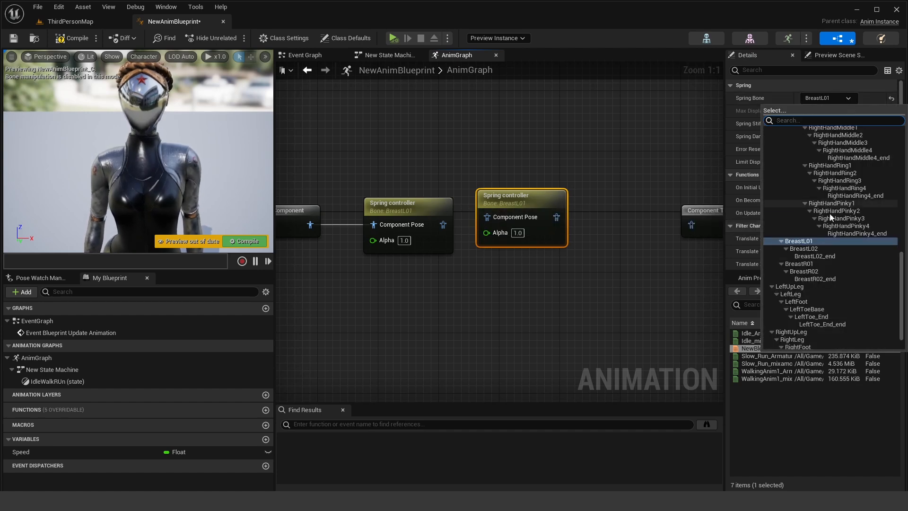
left_click(803, 264)
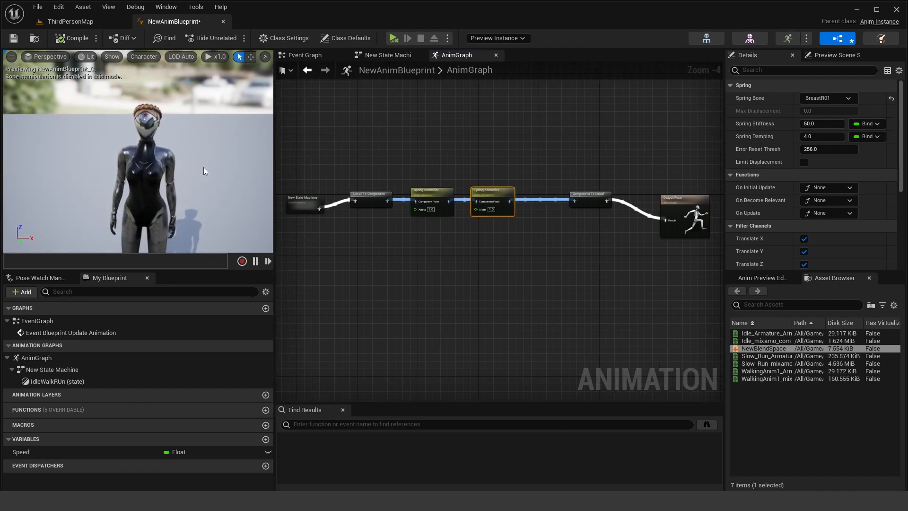
- Give the Speed variable a default value of 200
left_click(21, 451)
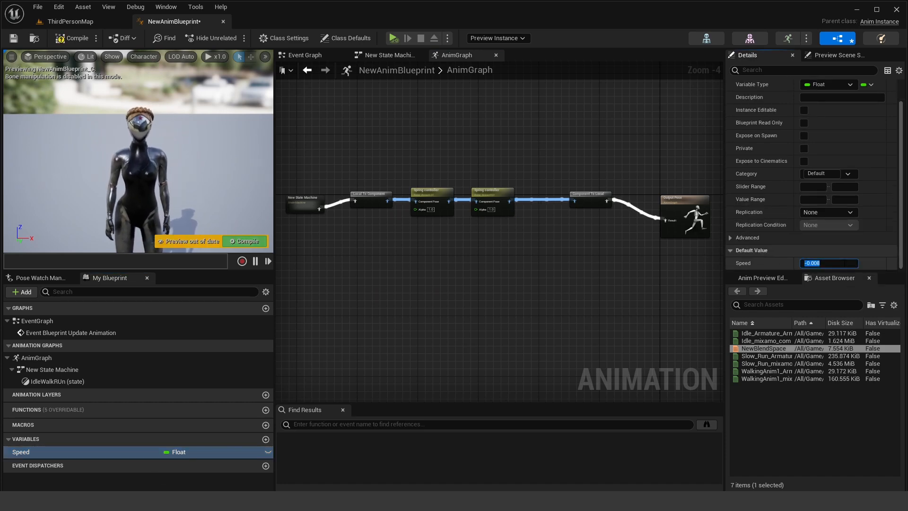
type("200.0")
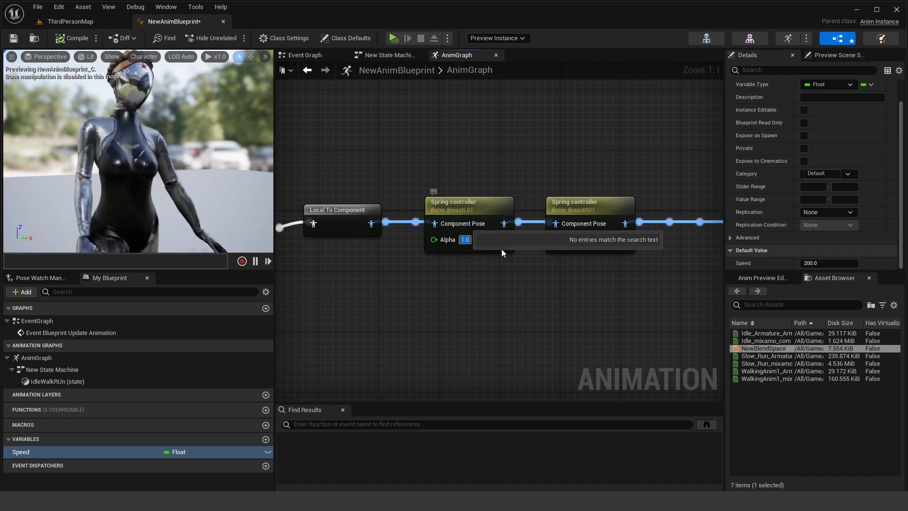
- Set the BreastR01 spring stiffness to 100, both alphas to 0.5, and recompile the blueprint
left_click(469, 208)
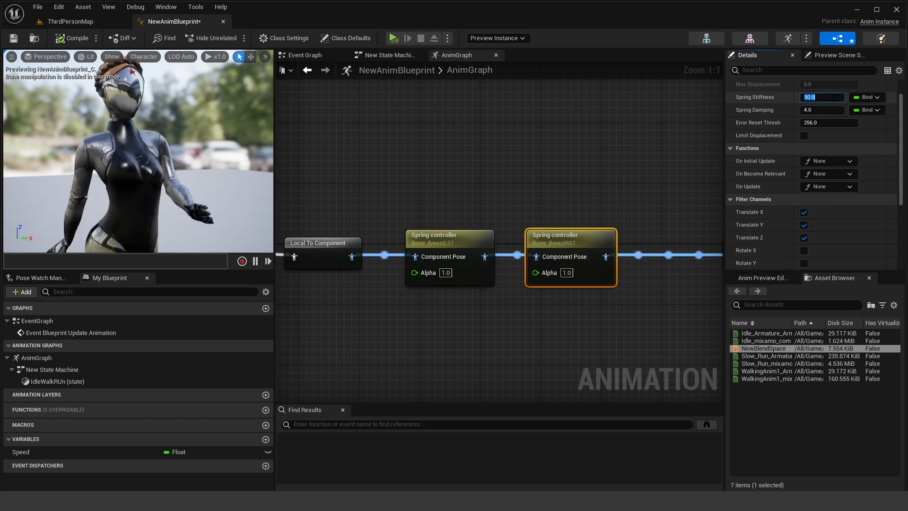
type("100.0")
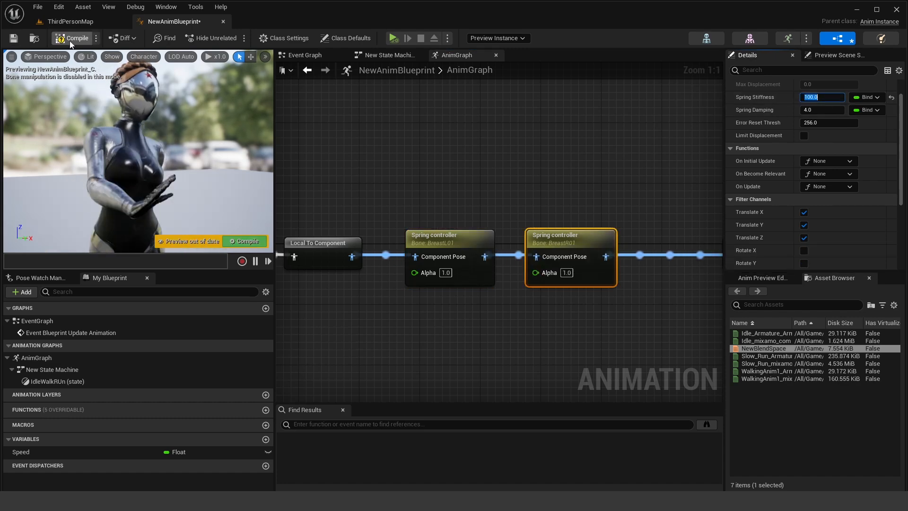
left_click(76, 38)
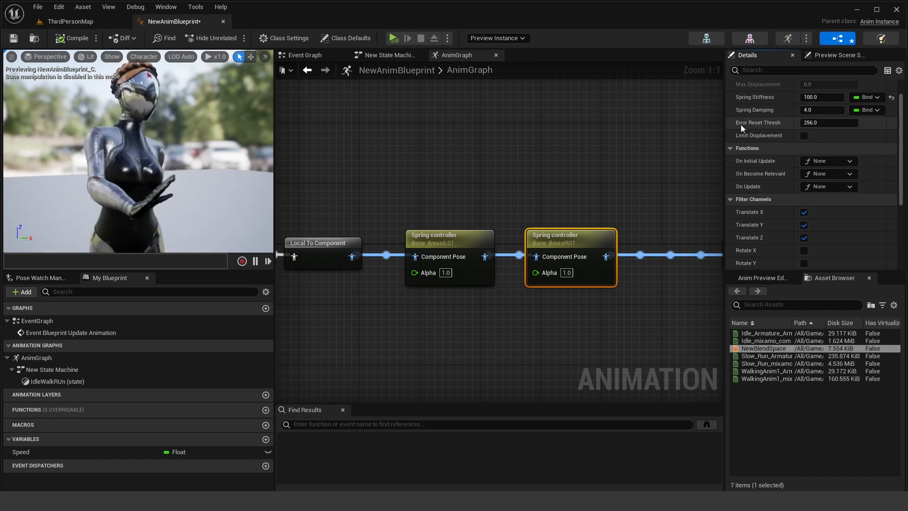
left_click(822, 97)
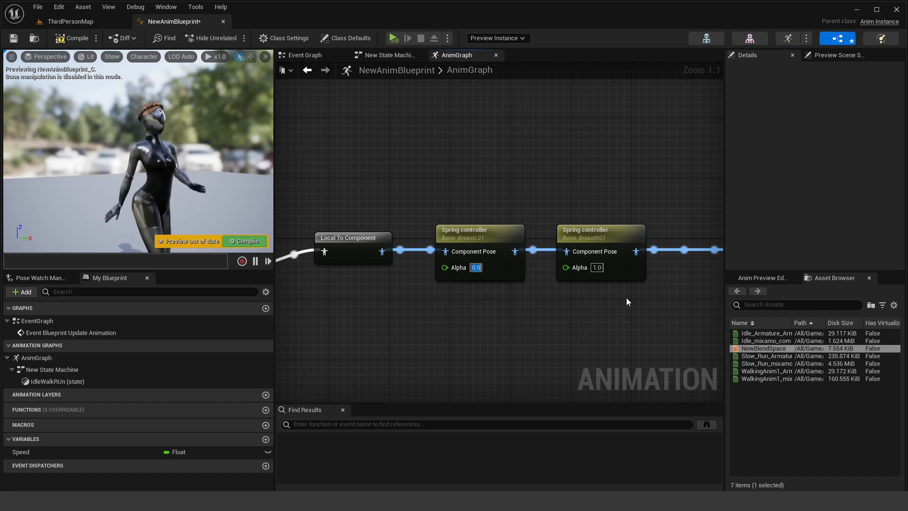
left_click(597, 267)
type("0.5")
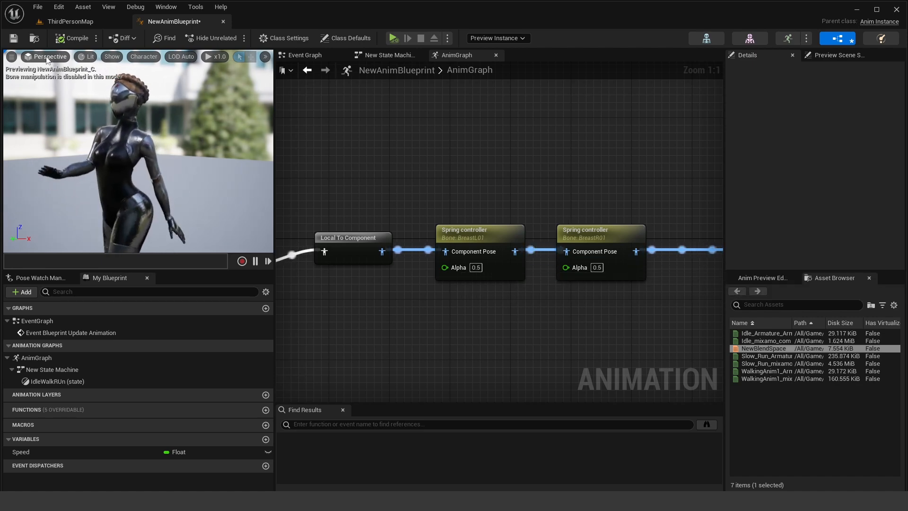
scroll("down", 3)
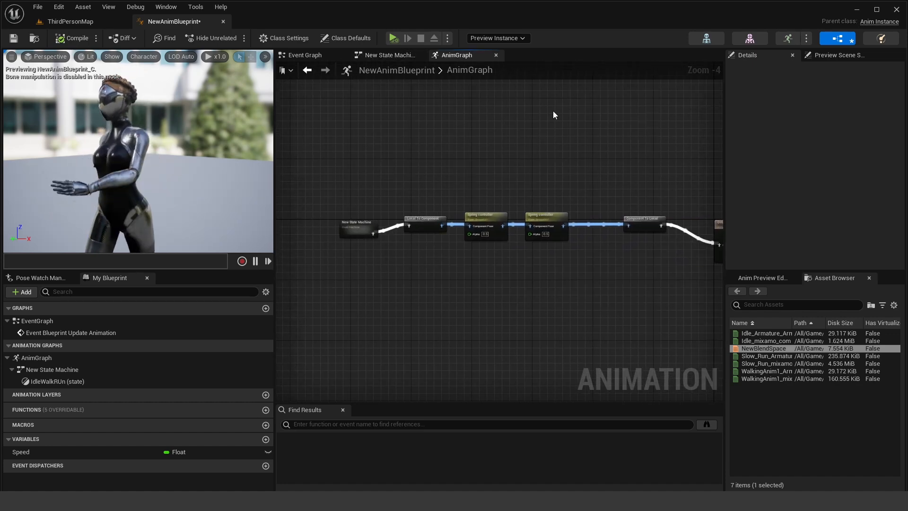
- In the Event Graph set Speed to the valid pawn owner's velocity length, then return to the level
left_click(304, 55)
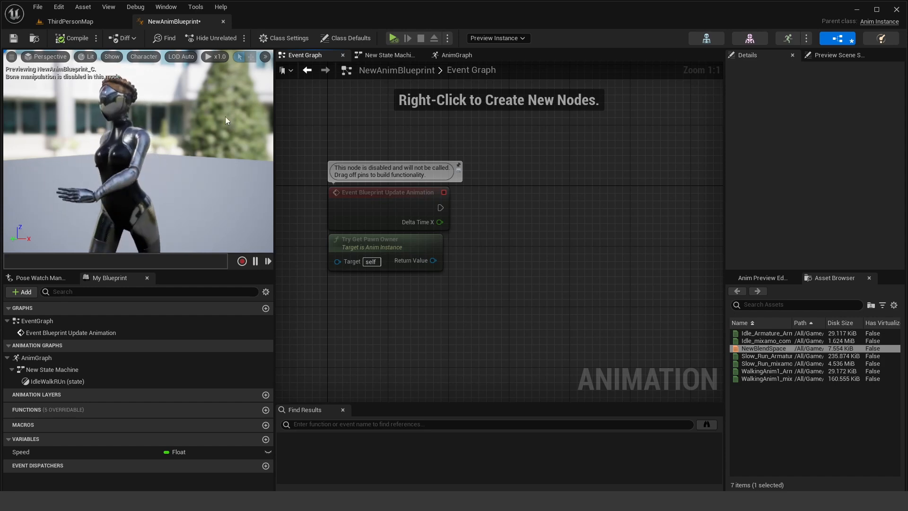
left_click_drag(439, 260, 527, 199)
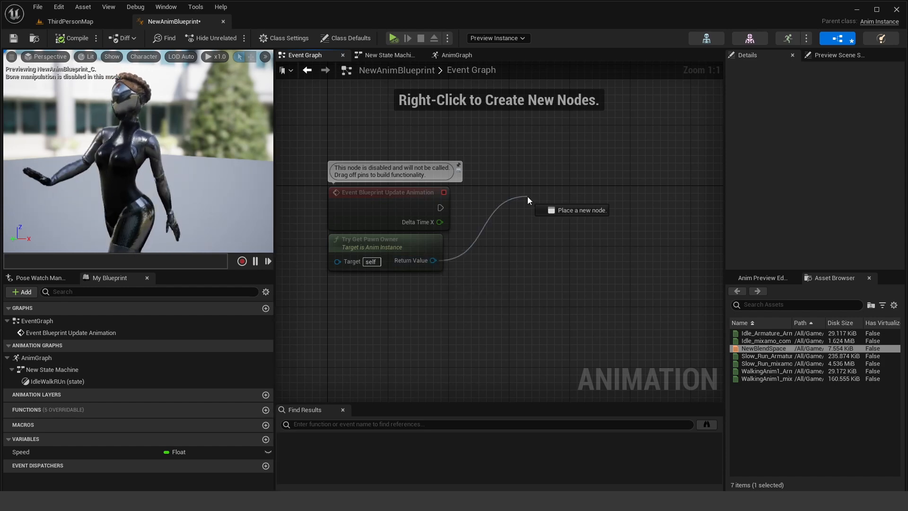
type("is vali")
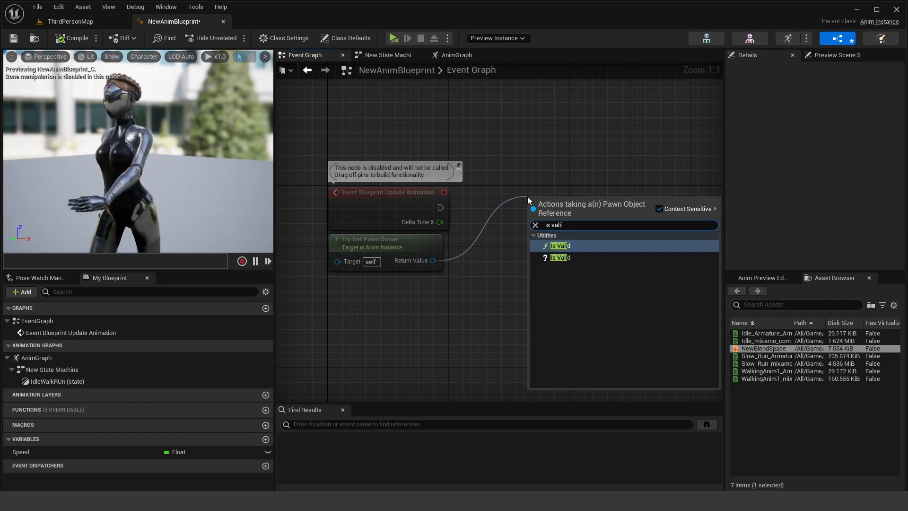
left_click(559, 246)
type("get vel")
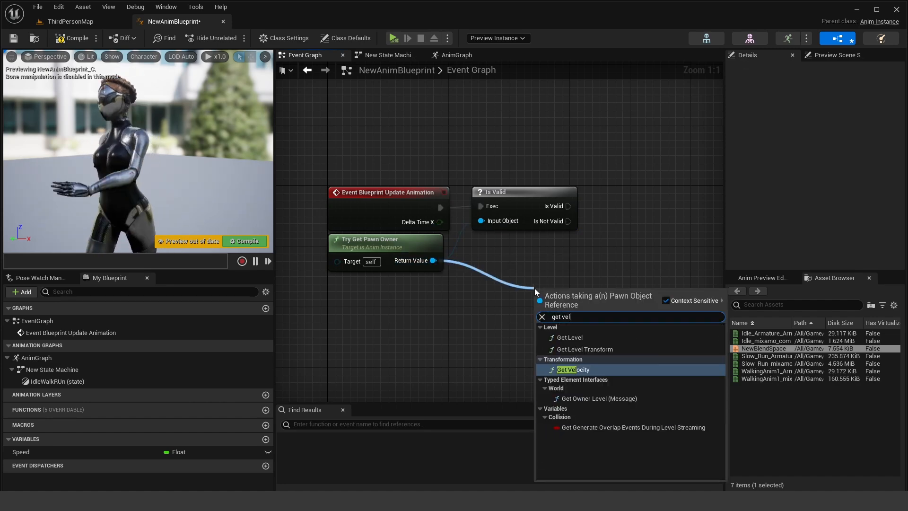
left_click(572, 370)
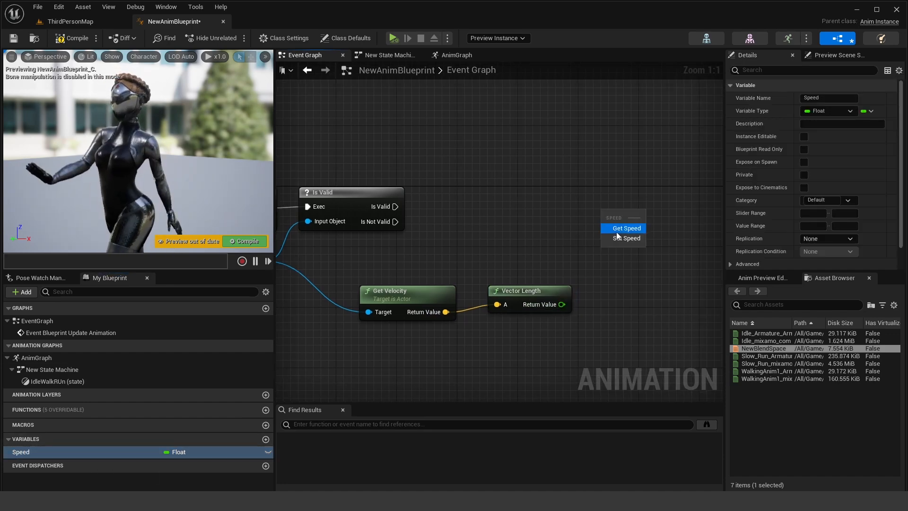
left_click(626, 239)
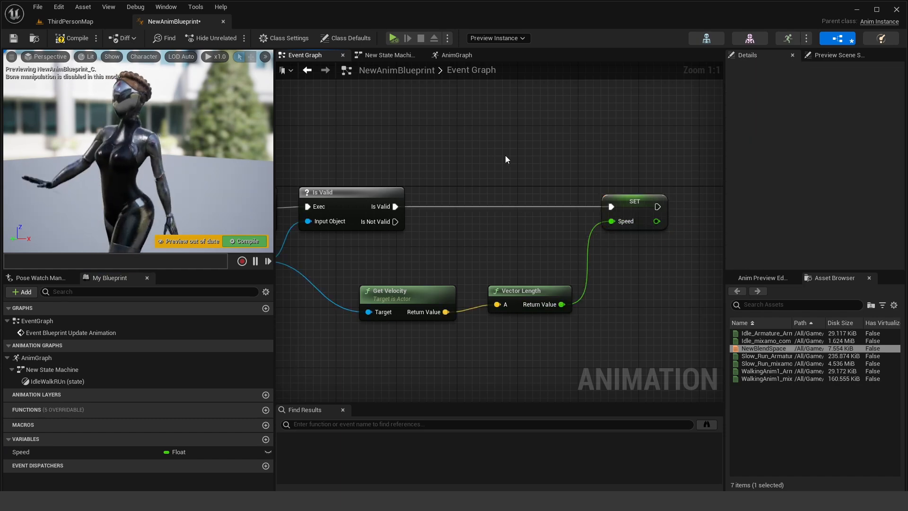
scroll("down", 3)
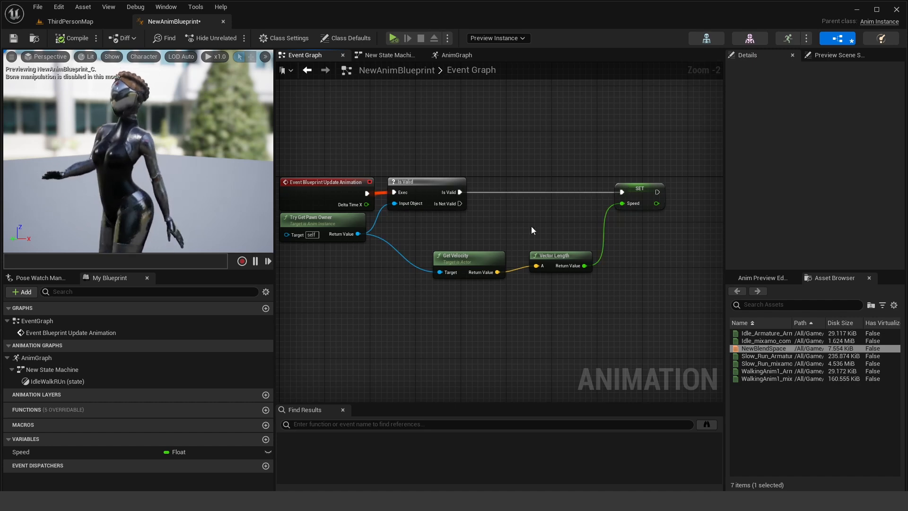
left_click(69, 21)
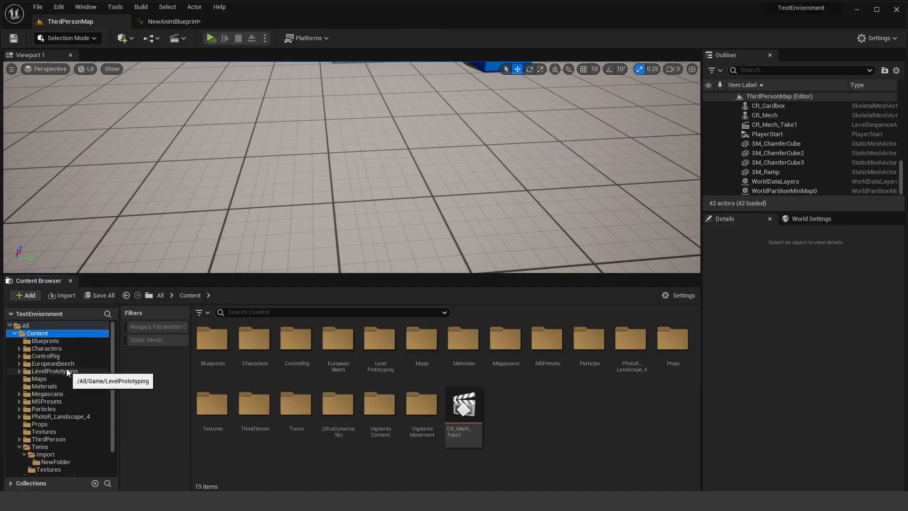
- Check Add Feature or Content Pack, then open BP_ThirdPersonCharacter from ThirdPerson/Blueprints
left_click(47, 348)
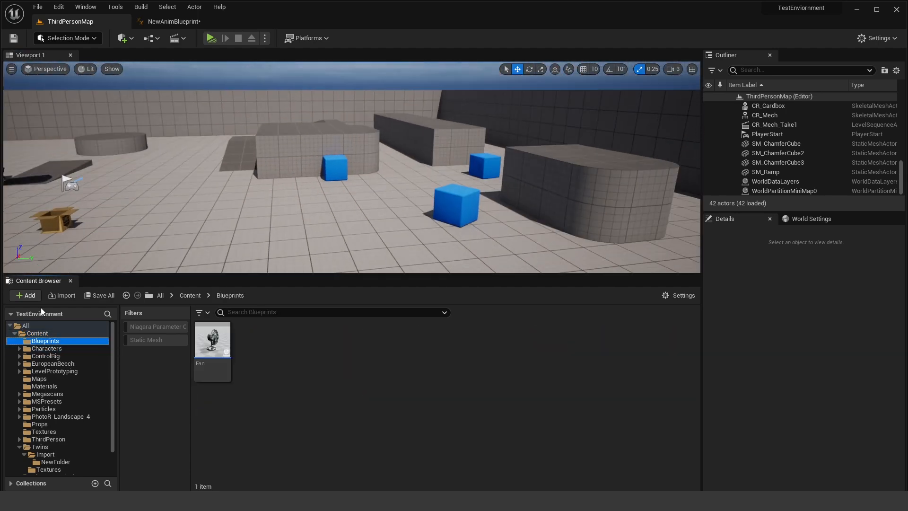
left_click(24, 295)
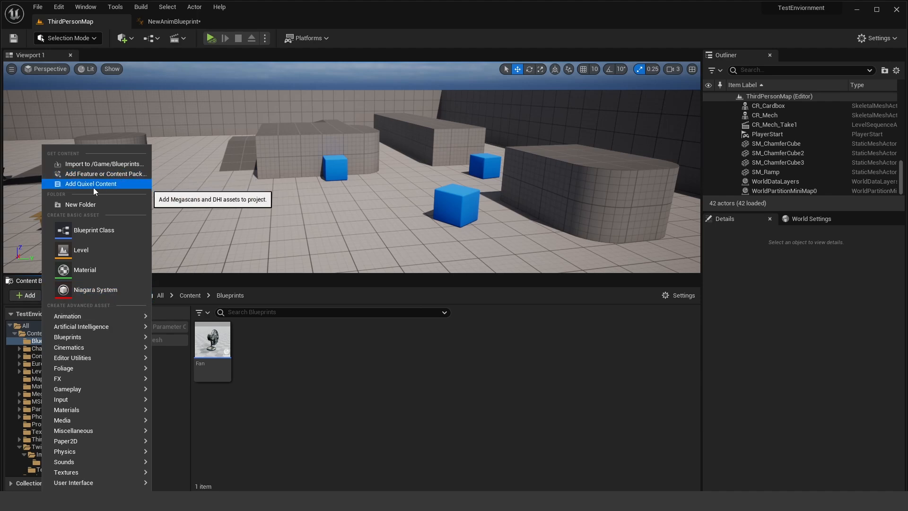
left_click(107, 174)
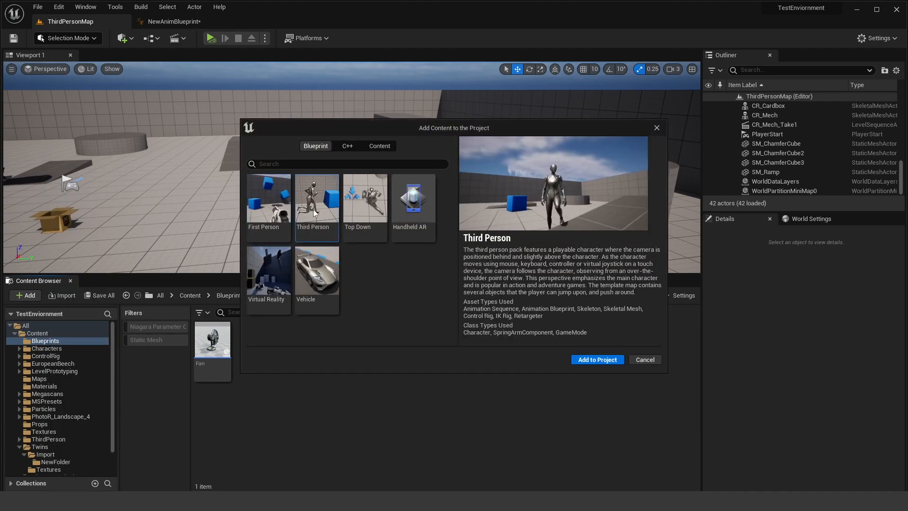
left_click(644, 360)
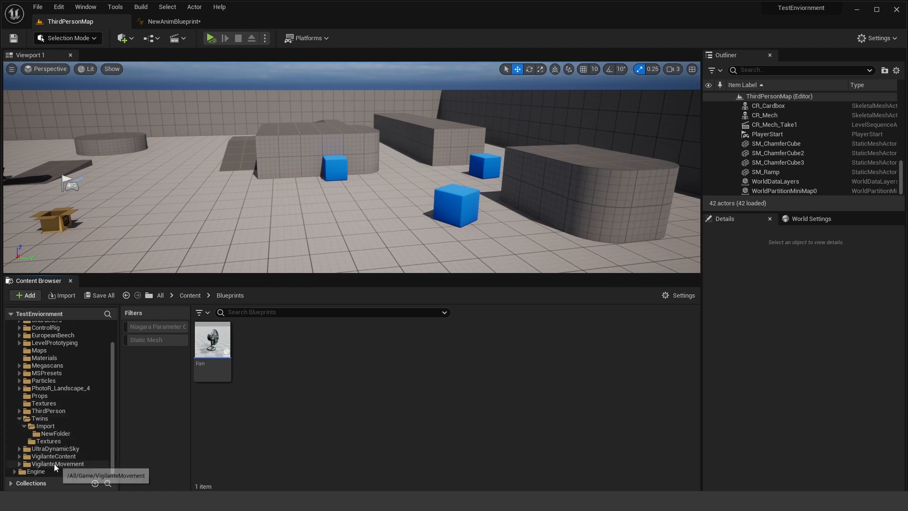
left_click(50, 418)
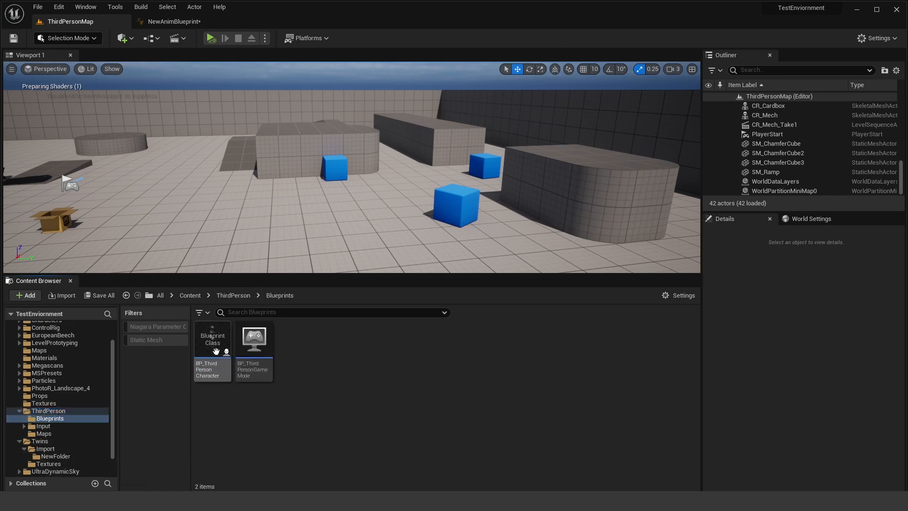
double_click(211, 338)
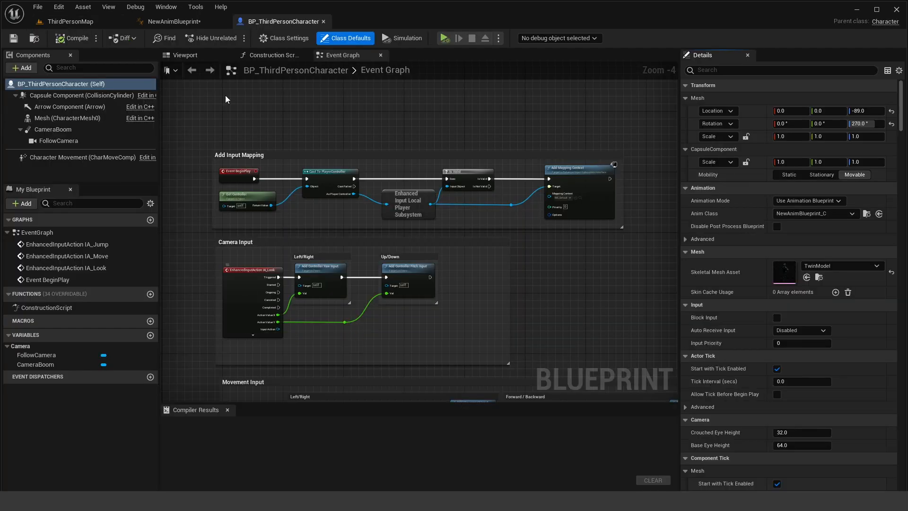
- Select the Mesh component to assign TwinModel and NewAnimBlueprint_C
left_click(184, 55)
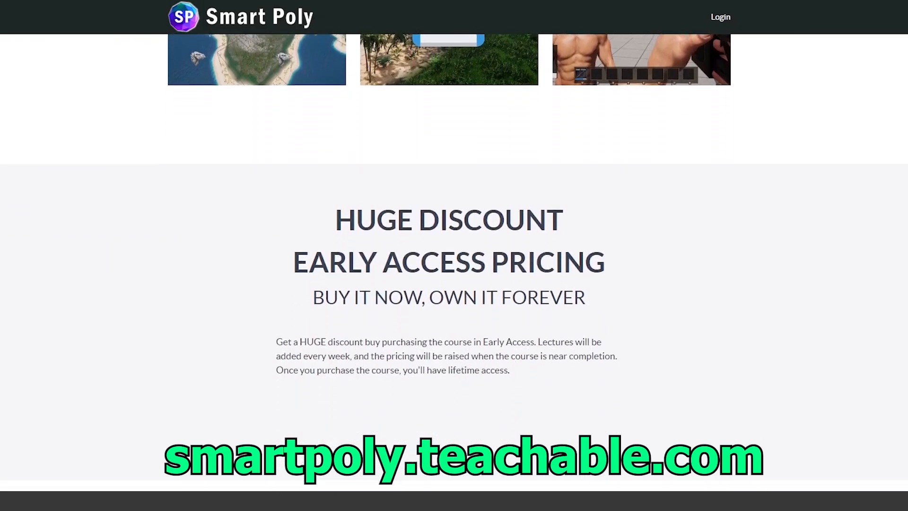
- Scroll the course page past Early Access Pricing to the member testimonials
scroll("down", 3)
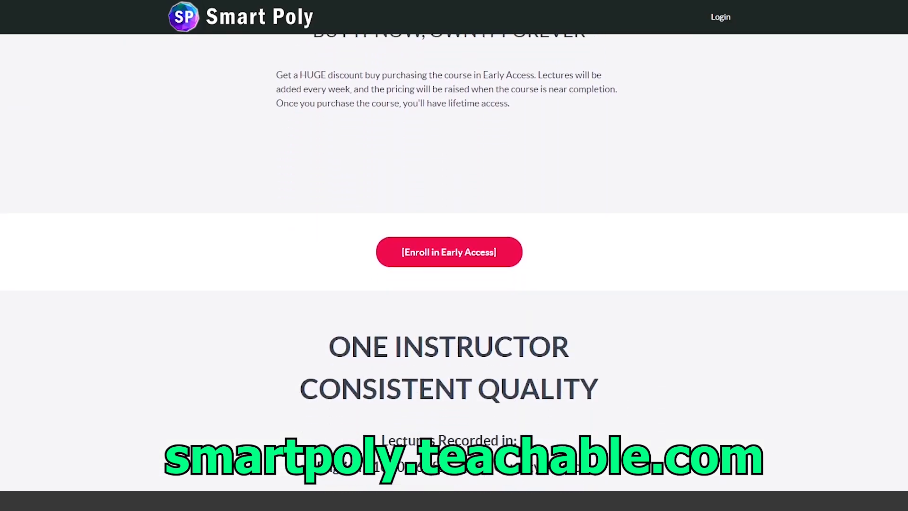
scroll("down", 3)
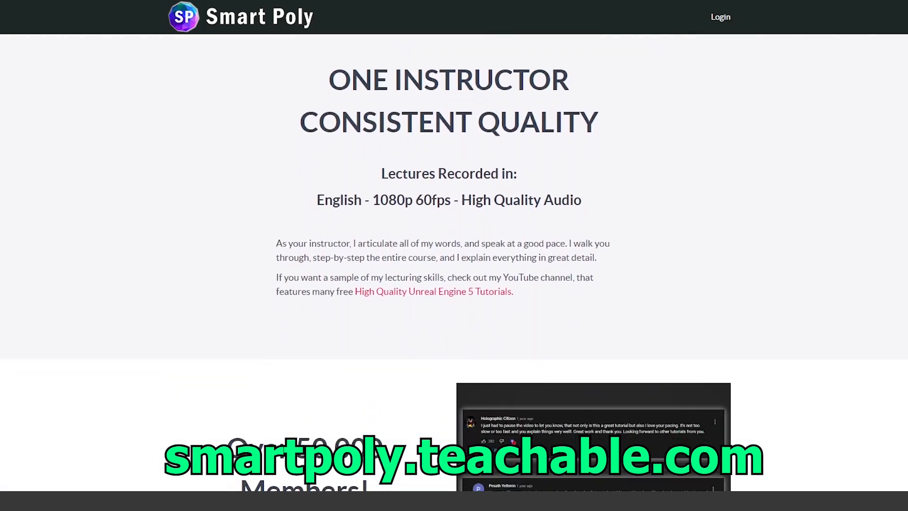
scroll("down", 3)
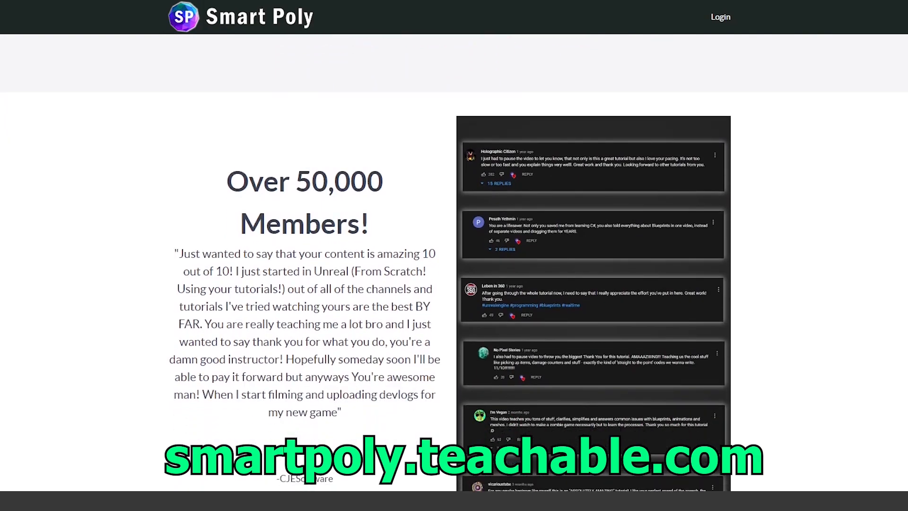
scroll("down", 3)
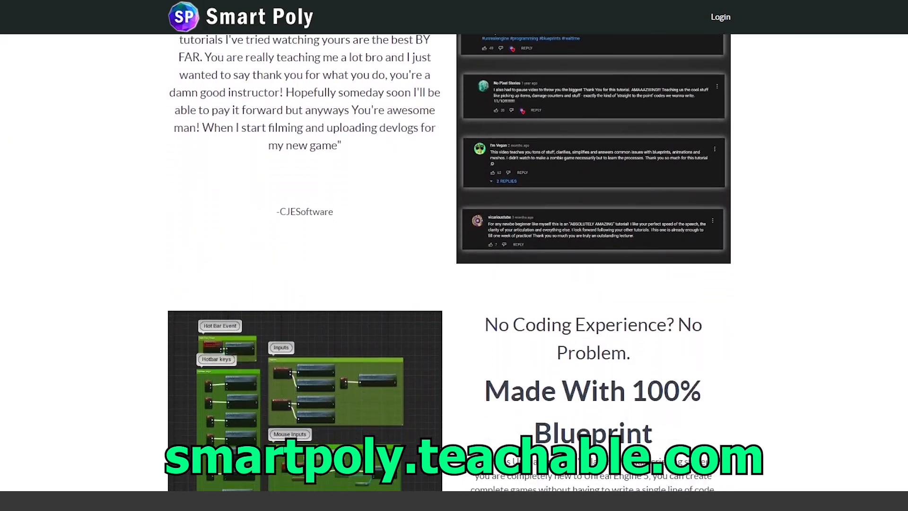